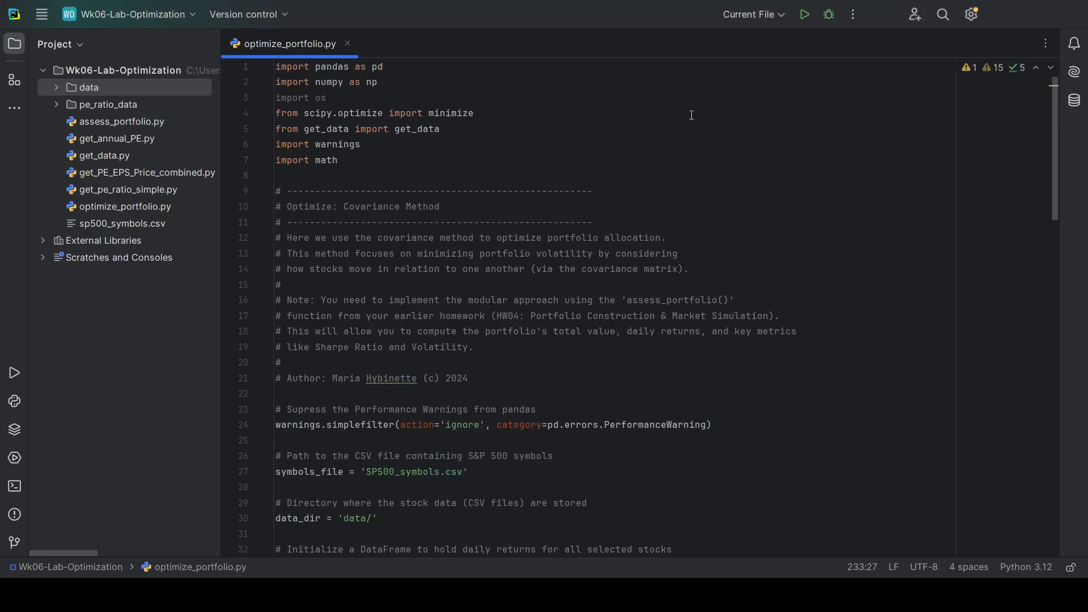
{"action": "mouse_move", "coordinate": [538, 136]}
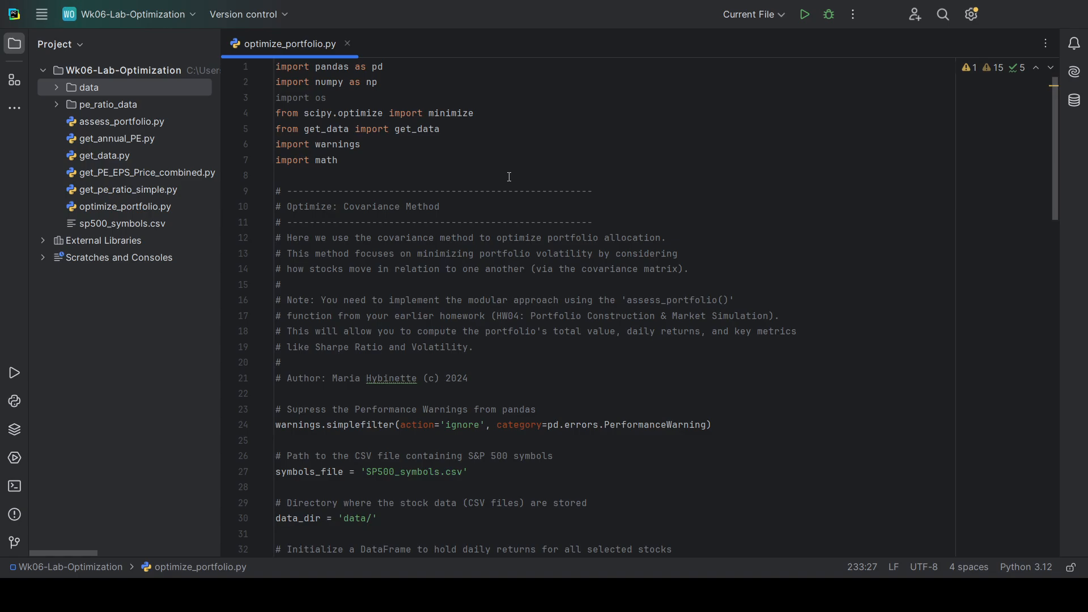
Read through get_data.py, including the 2022 date check and the five-symbol example main block
{"action": "scroll", "scroll_direction": "down", "scroll_amount": 3}
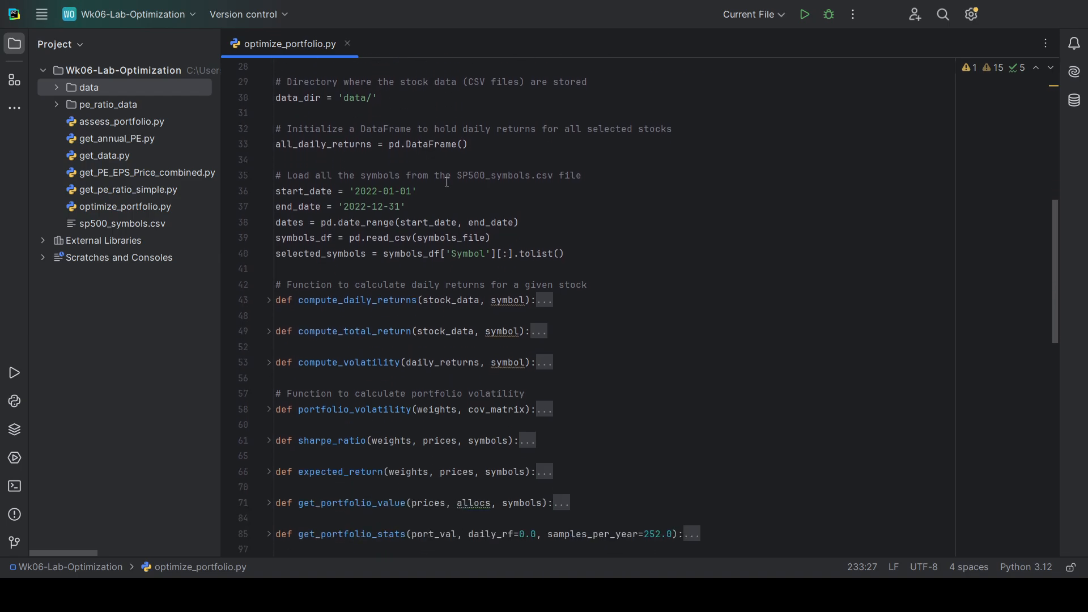
{"action": "scroll", "scroll_direction": "down", "scroll_amount": 3}
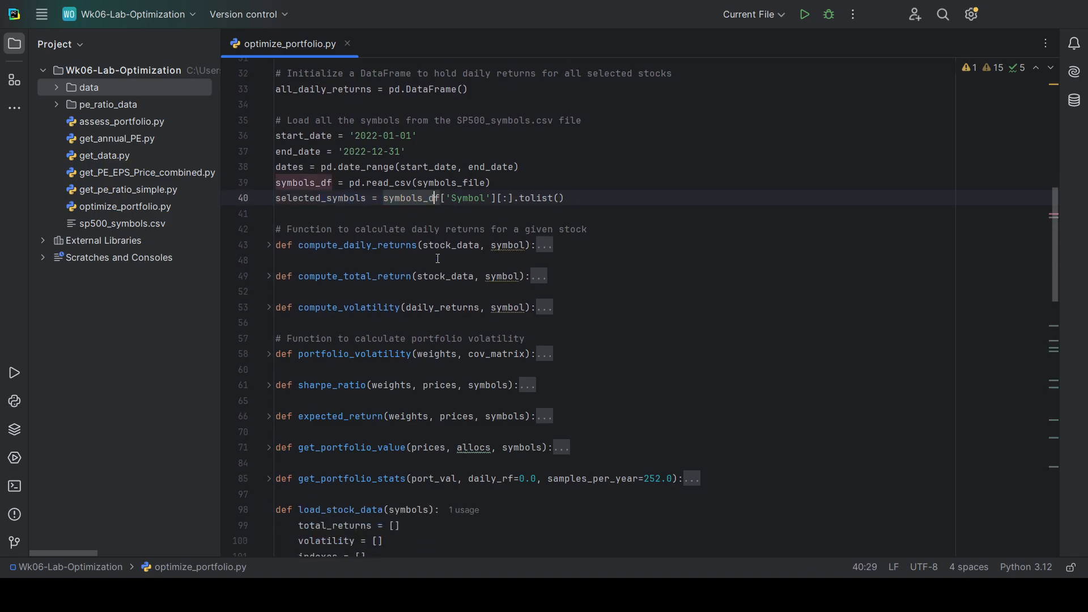
{"action": "scroll", "scroll_direction": "down", "scroll_amount": 3}
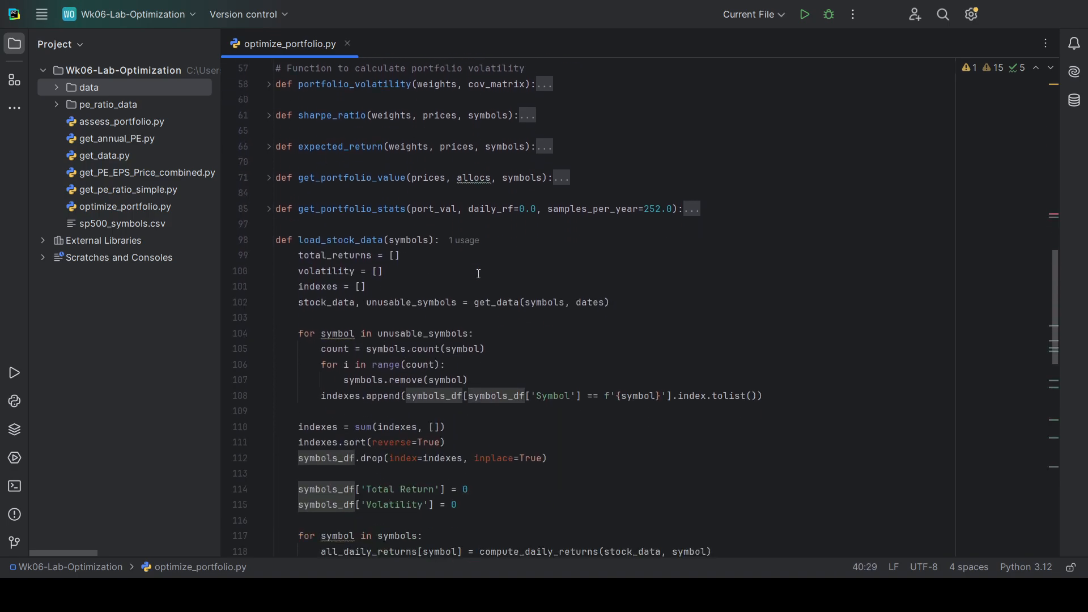
{"action": "scroll", "scroll_direction": "down", "scroll_amount": 3}
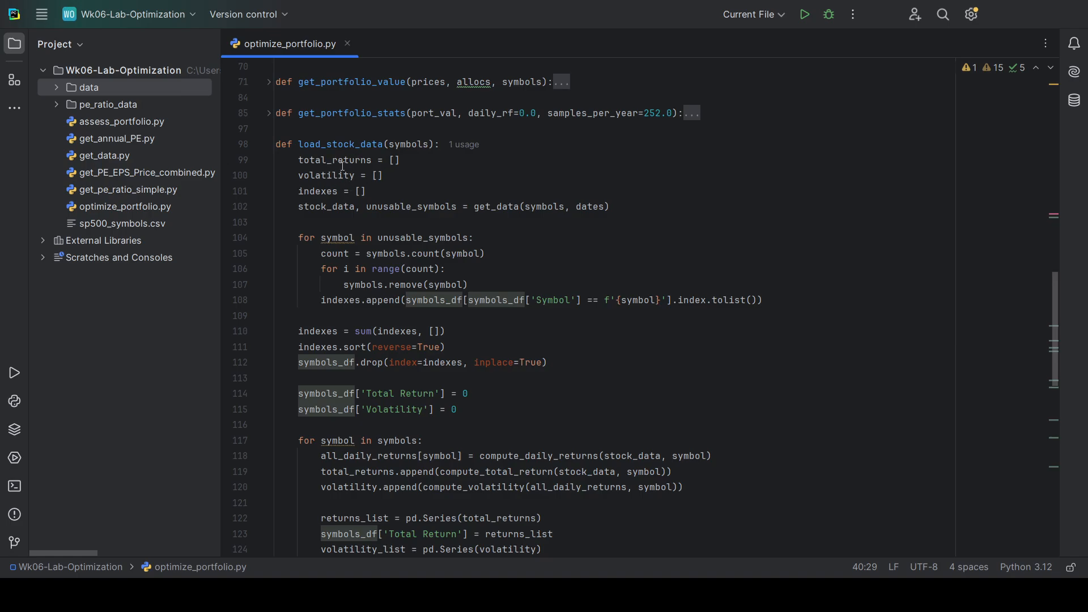
{"action": "scroll", "scroll_direction": "down", "scroll_amount": 3}
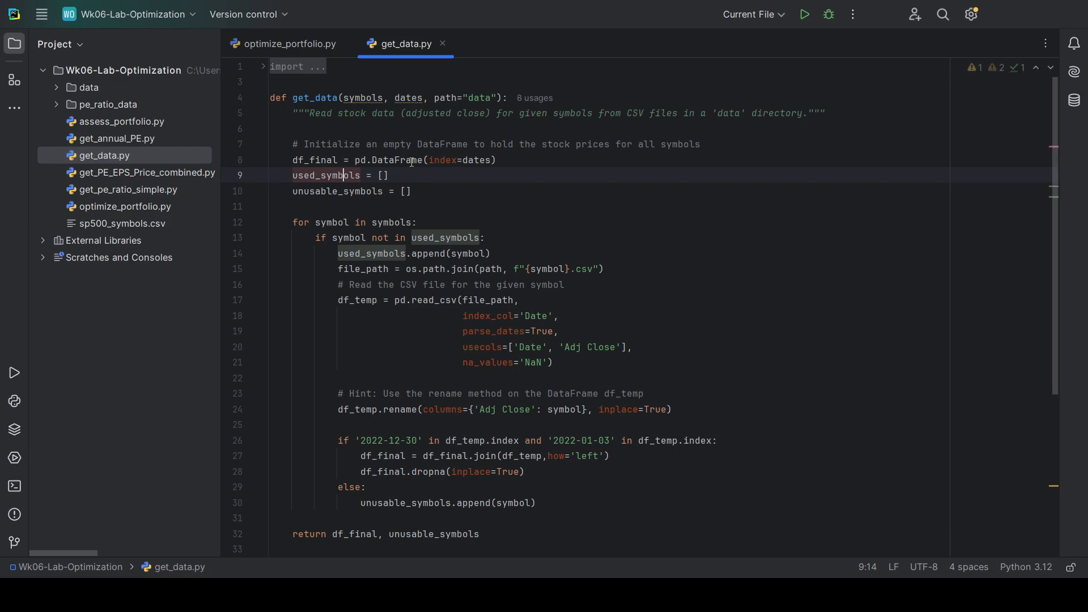
{"action": "mouse_move", "coordinate": [435, 355]}
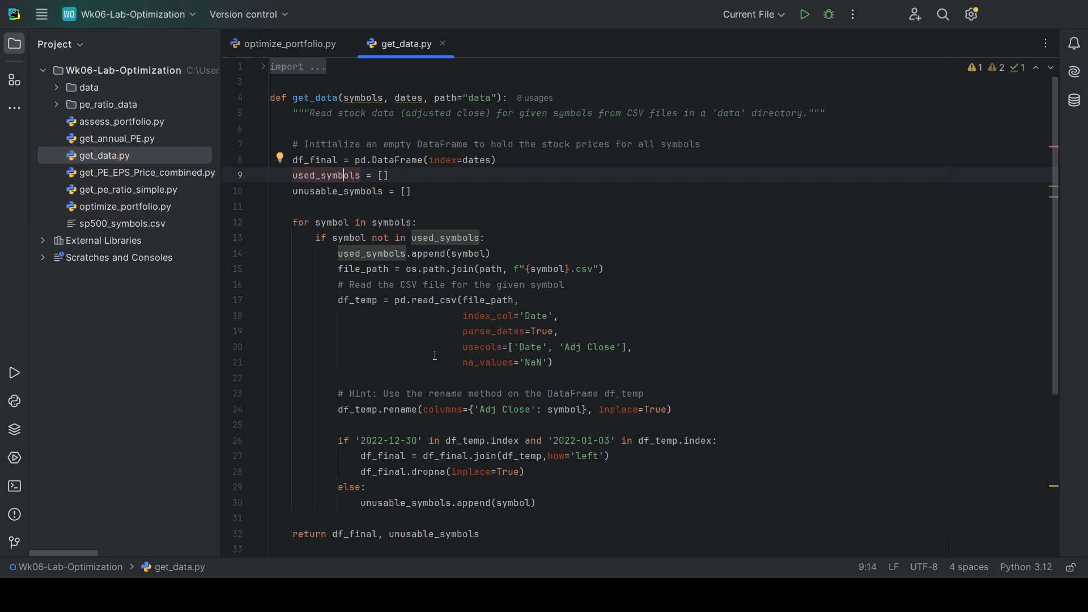
{"action": "scroll", "scroll_direction": "down", "scroll_amount": 3}
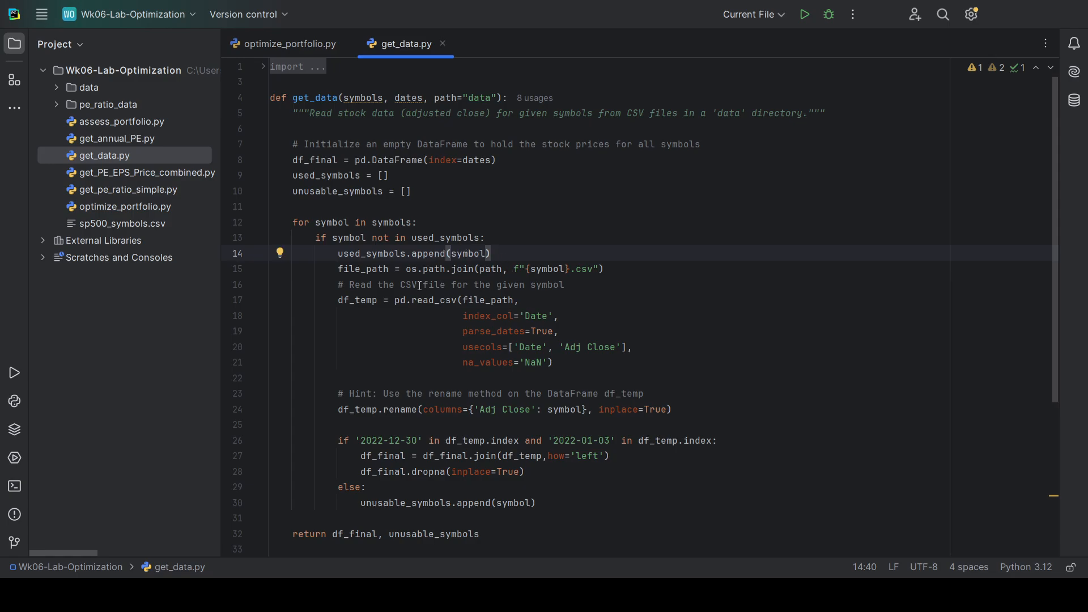
{"action": "mouse_move", "coordinate": [540, 268]}
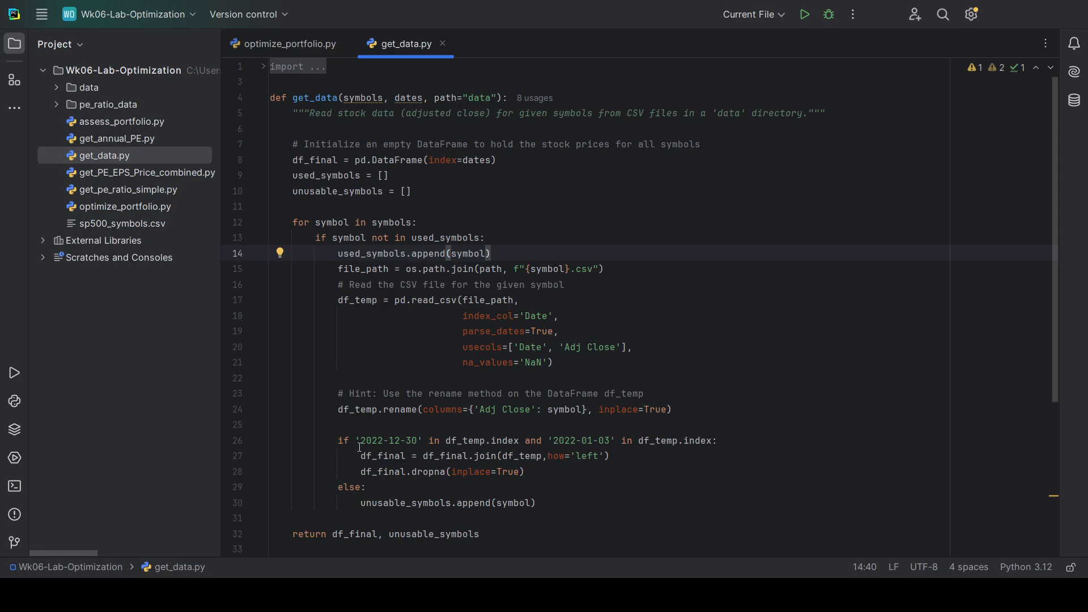
{"action": "left_click", "coordinate": [389, 440]}
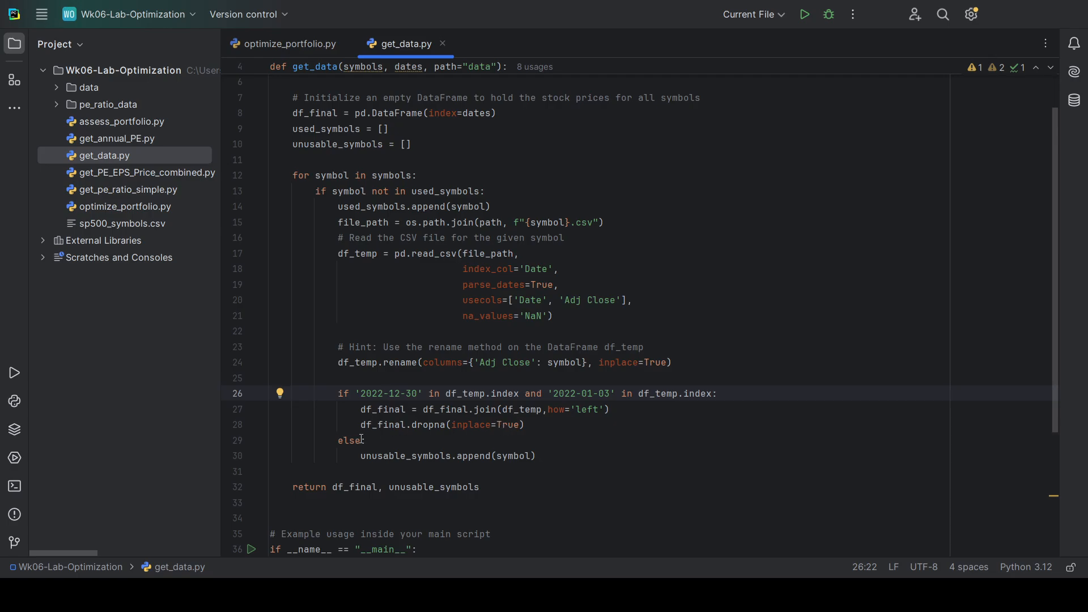
{"action": "mouse_move", "coordinate": [486, 451]}
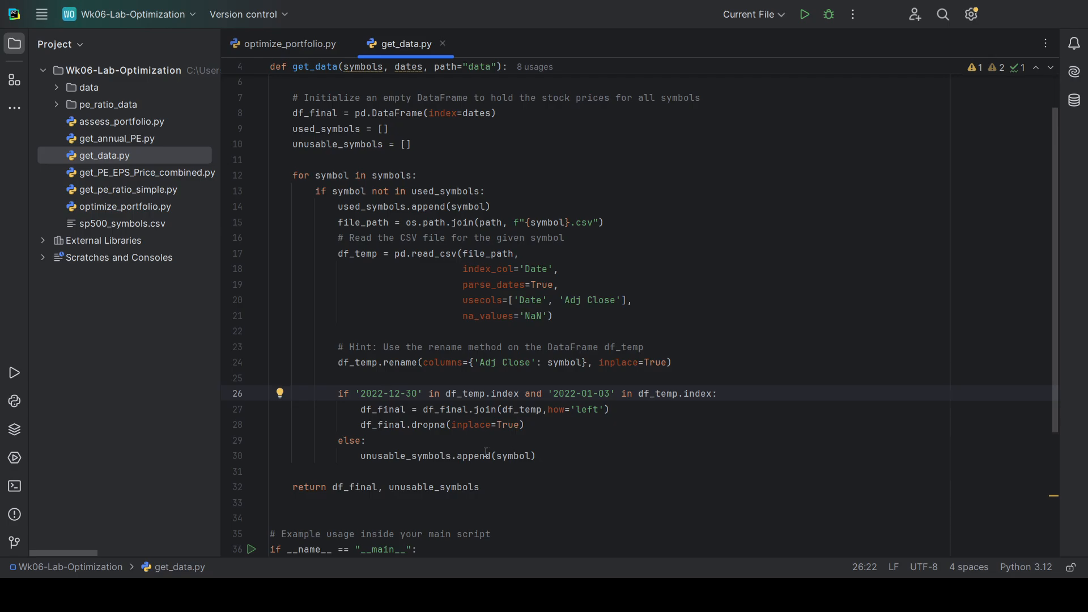
{"action": "scroll", "scroll_direction": "down", "scroll_amount": 3}
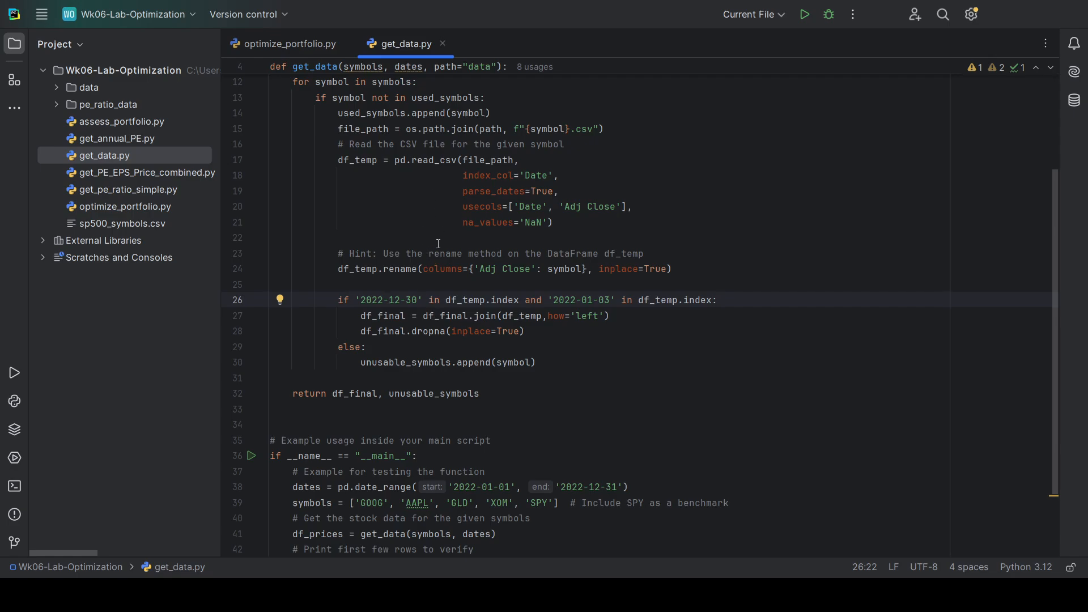
{"action": "mouse_move", "coordinate": [487, 244]}
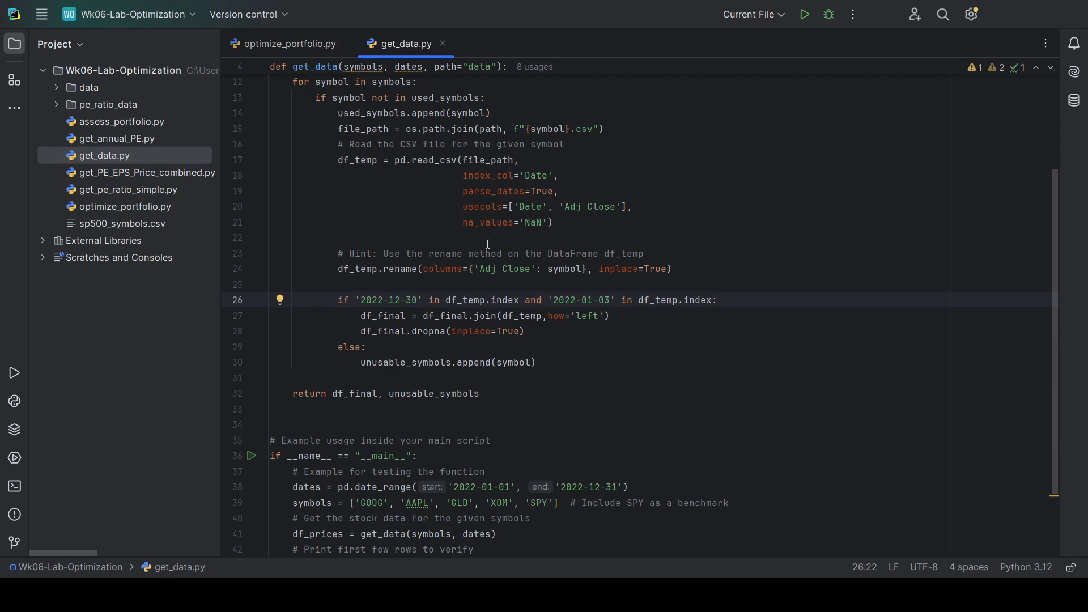
{"action": "mouse_move", "coordinate": [419, 384]}
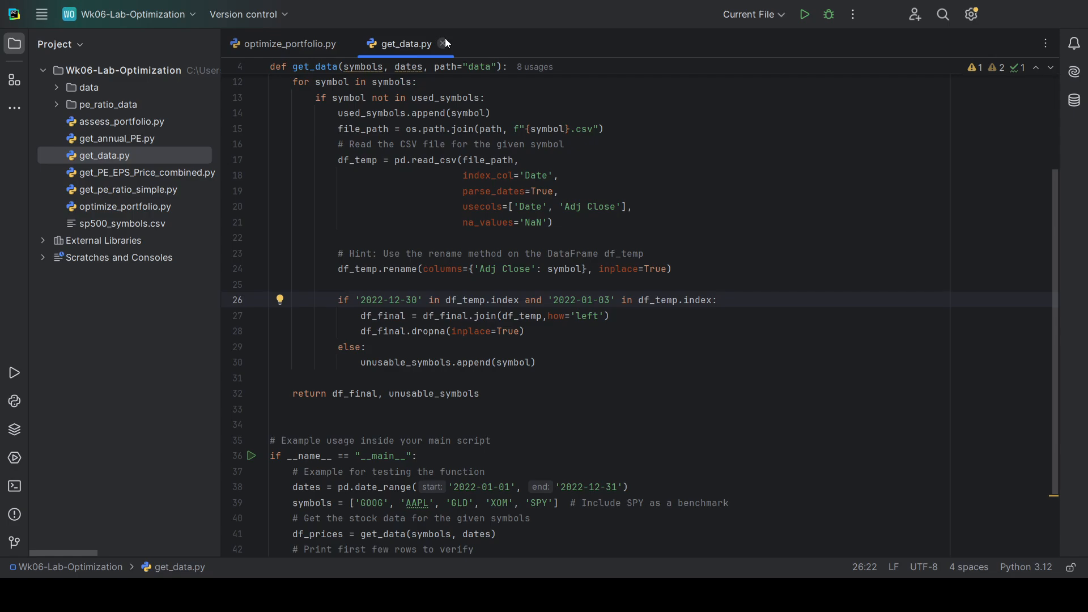
Close get_data.py and review load_stock_data's date ranges and Total Return column setup
{"action": "left_click", "coordinate": [291, 43]}
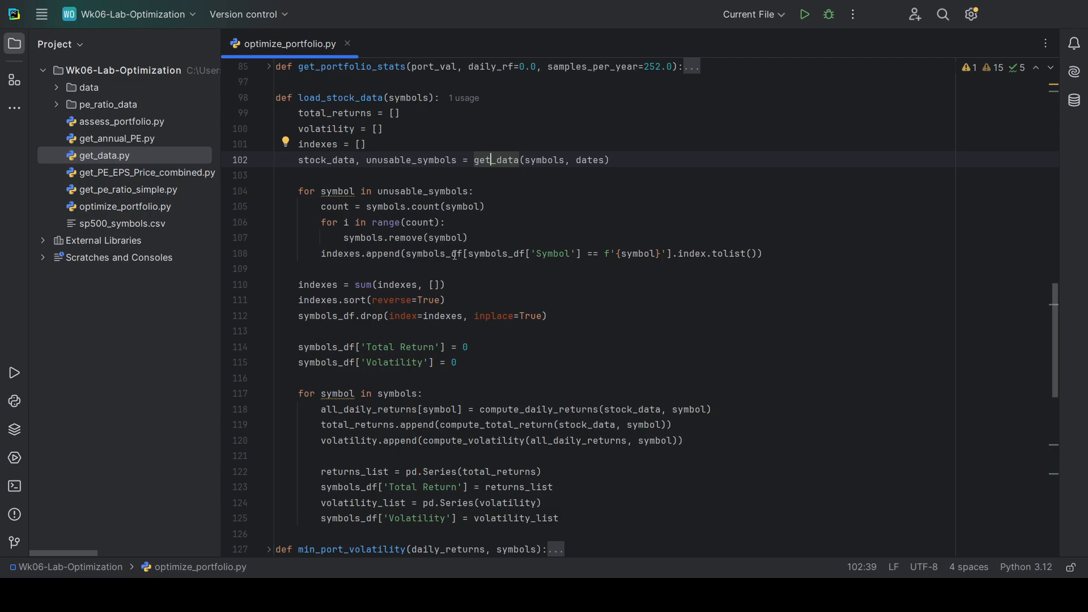
{"action": "mouse_move", "coordinate": [316, 275]}
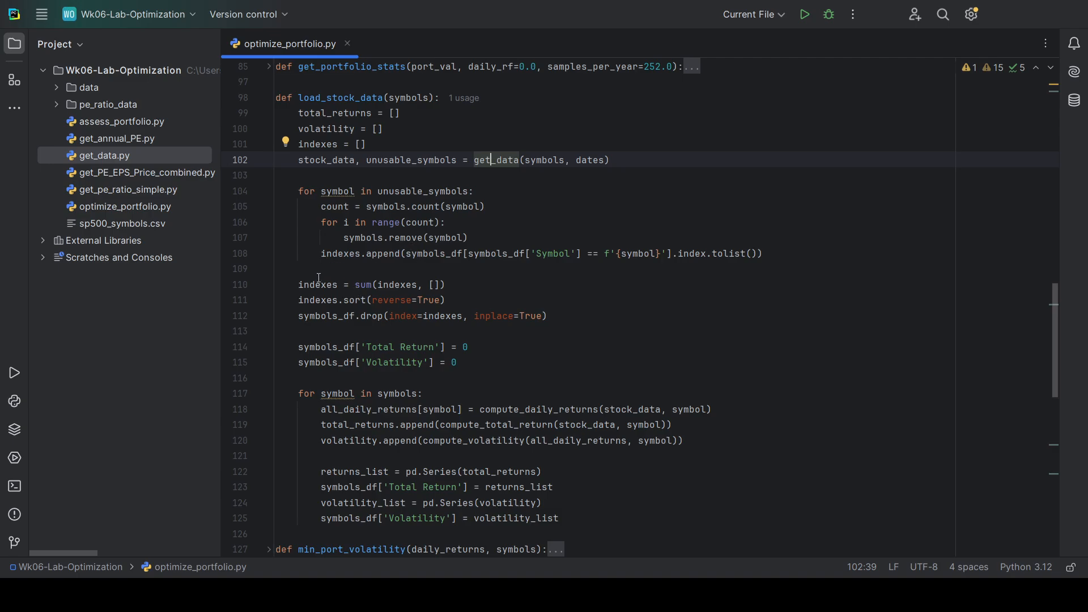
{"action": "scroll", "scroll_direction": "down", "scroll_amount": 3}
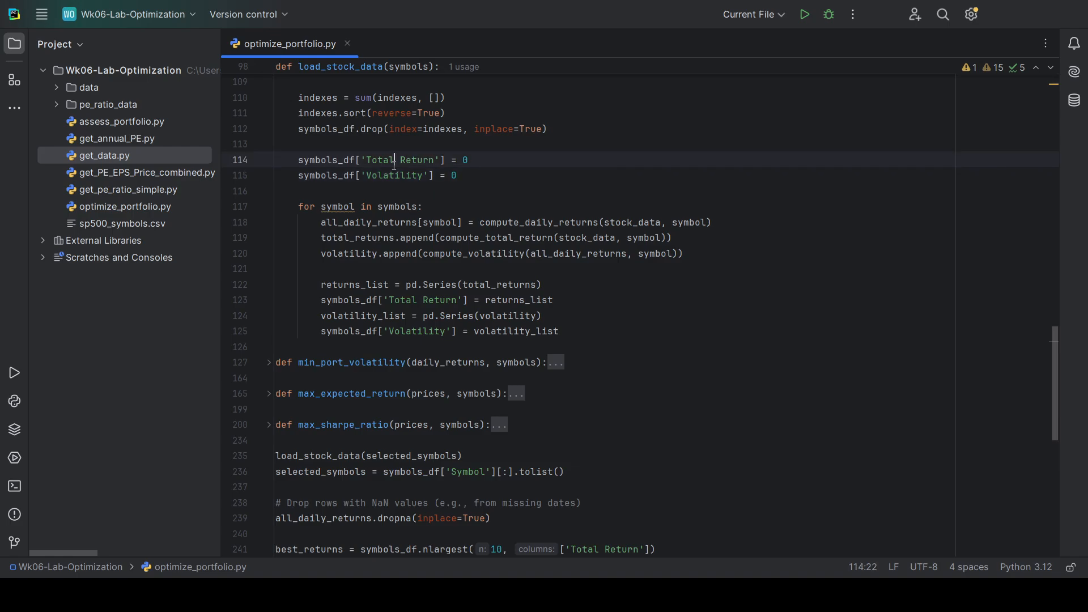
{"action": "left_click", "coordinate": [458, 175]}
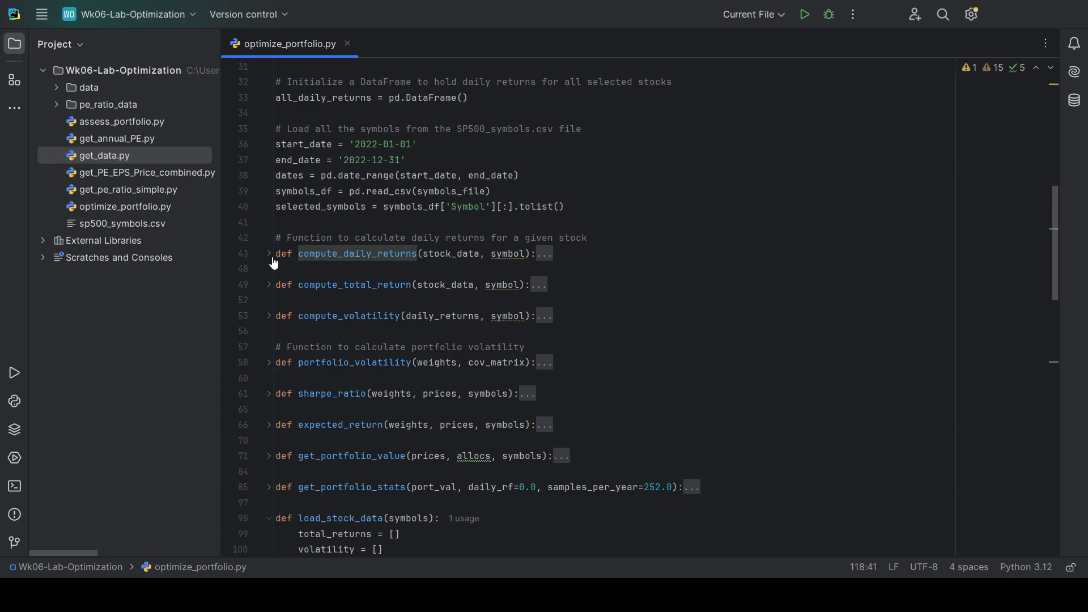
Expand compute_daily_returns, compute_total_return and compute_volatility, then view load_stock_data's symbol-removal loop
{"action": "left_click", "coordinate": [269, 254]}
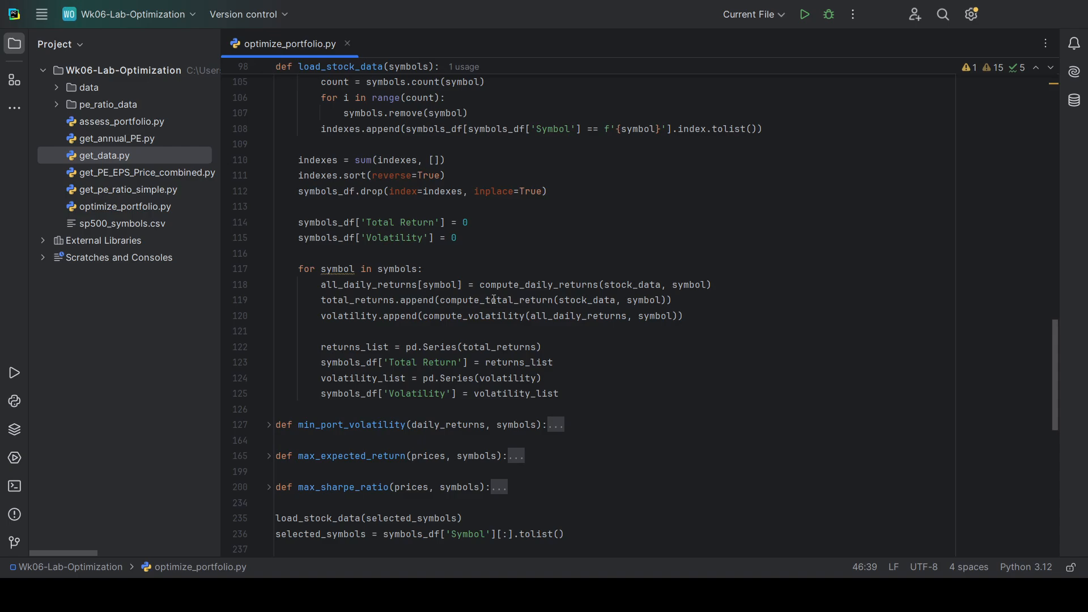
{"action": "left_click", "coordinate": [587, 300]}
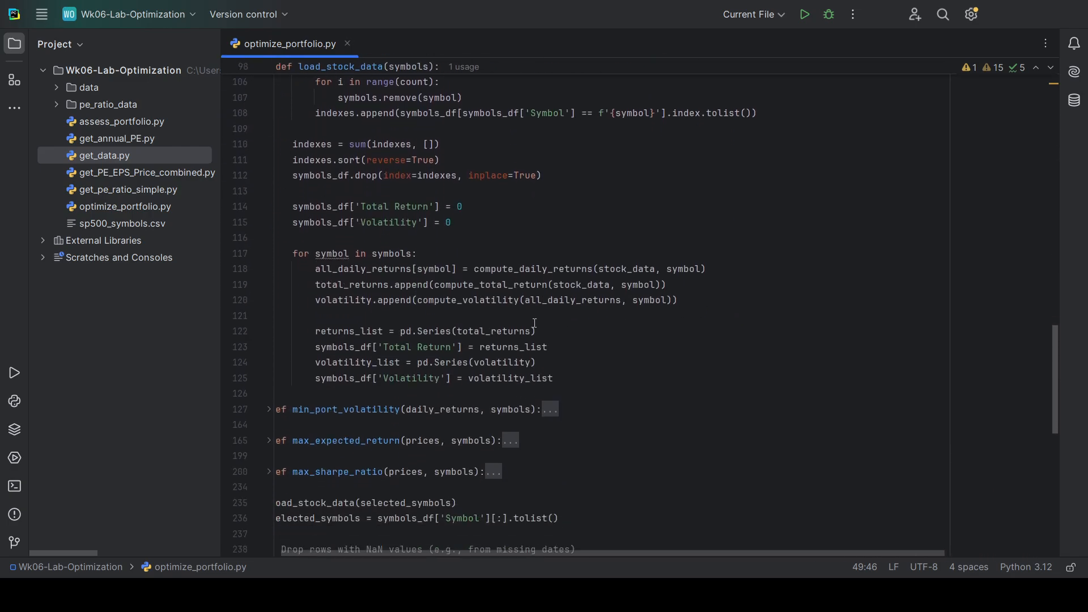
{"action": "mouse_move", "coordinate": [476, 299]}
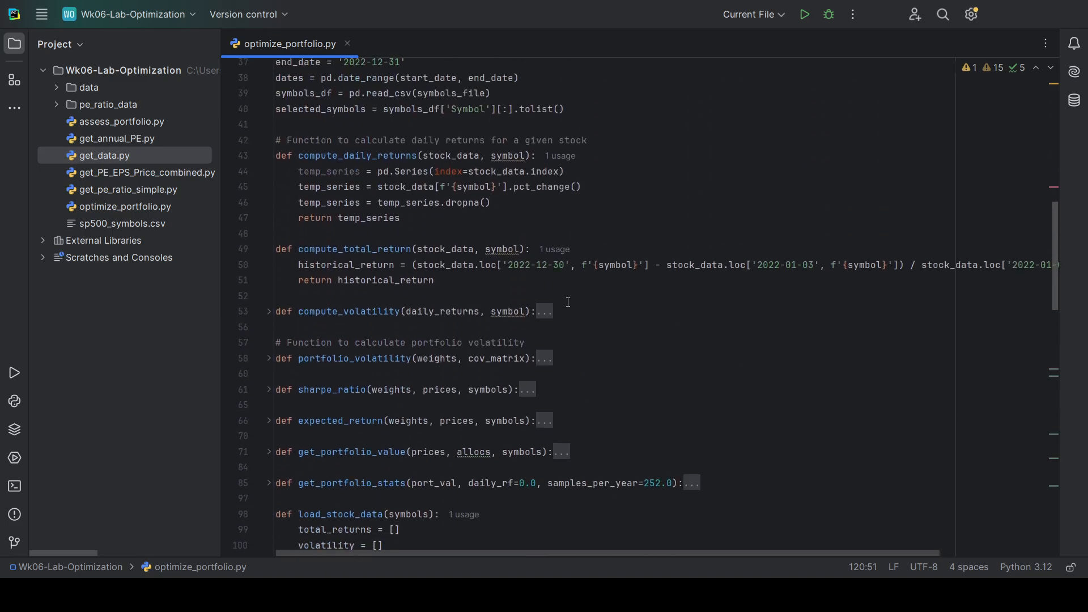
{"action": "left_click", "coordinate": [269, 311]}
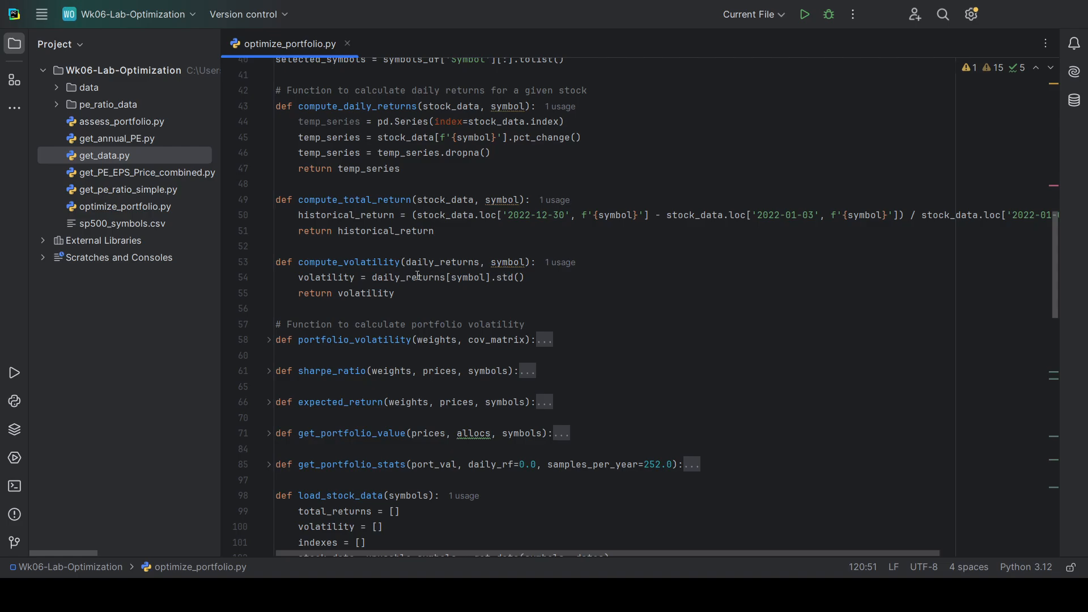
{"action": "scroll", "scroll_direction": "down", "scroll_amount": 3}
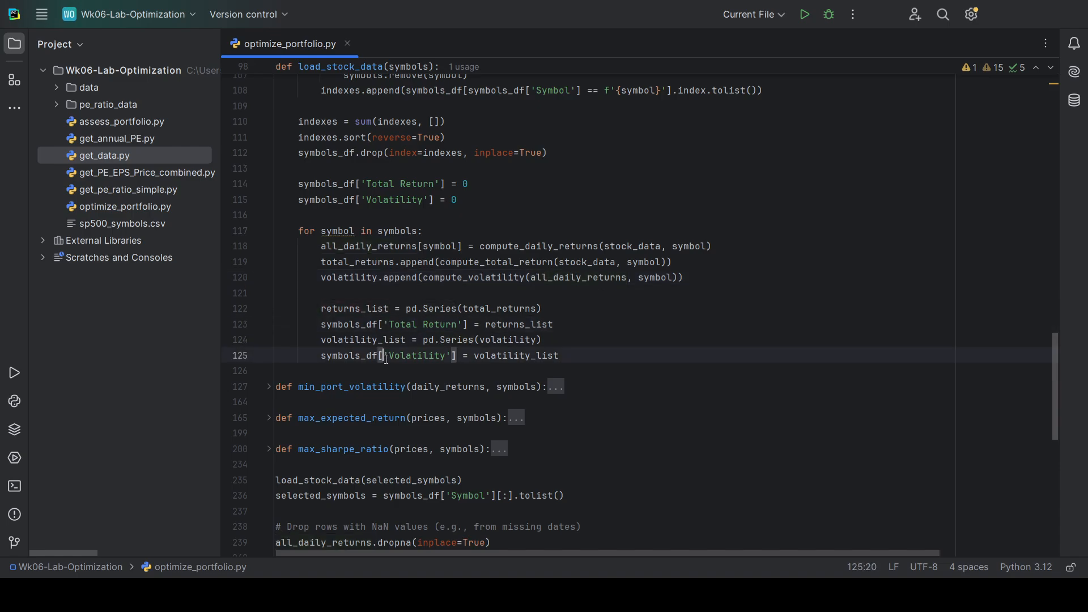
{"action": "scroll", "scroll_direction": "down", "scroll_amount": 3}
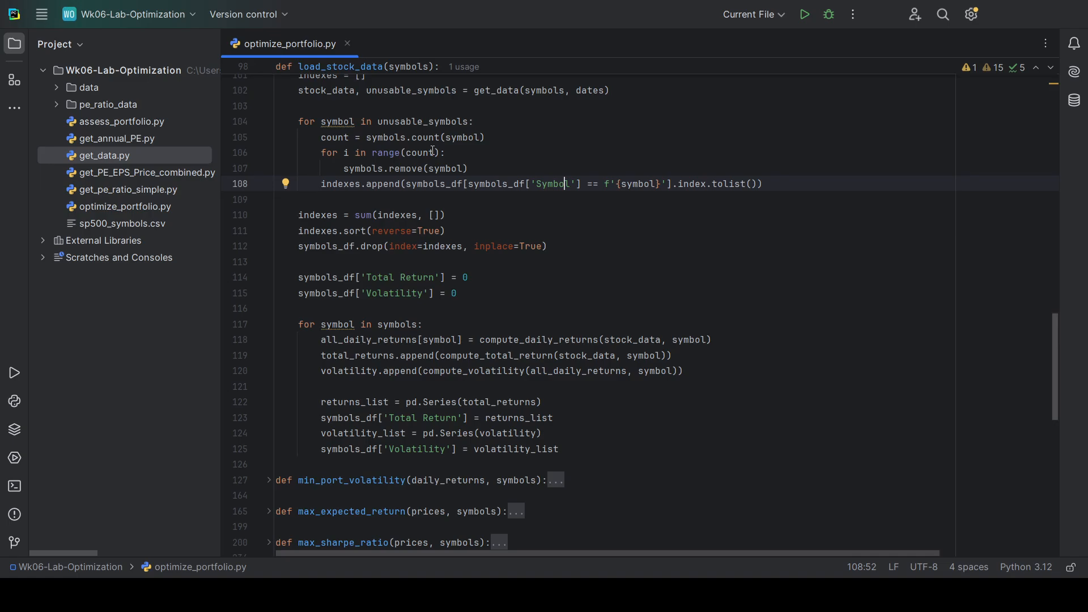
Highlight the nlargest call, get_data and best_returns_daily in the best-return selection code
{"action": "scroll", "scroll_direction": "down", "scroll_amount": 3}
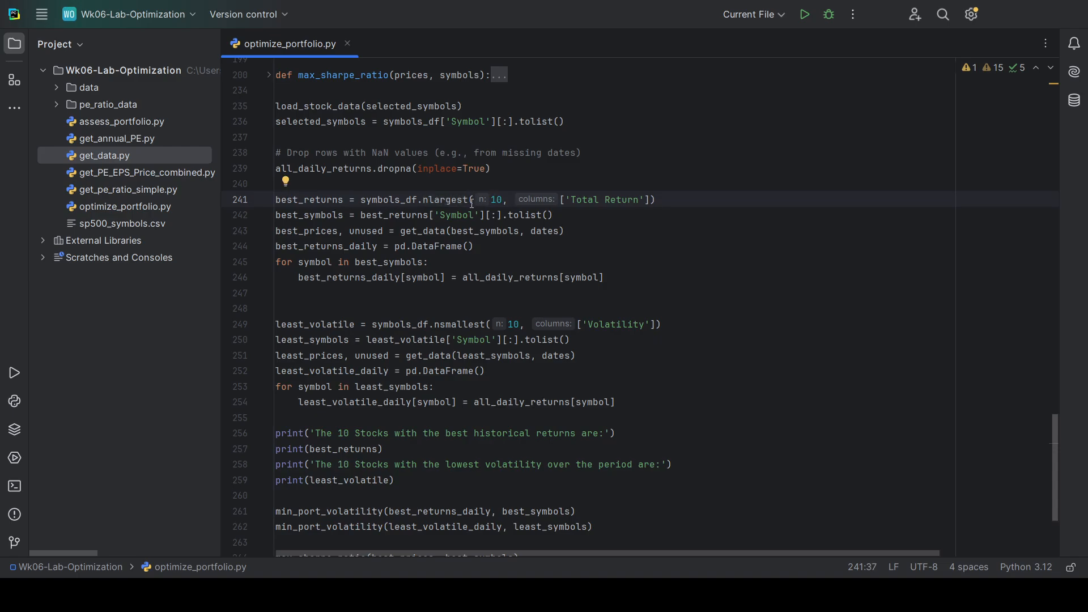
{"action": "double_click", "coordinate": [495, 200]}
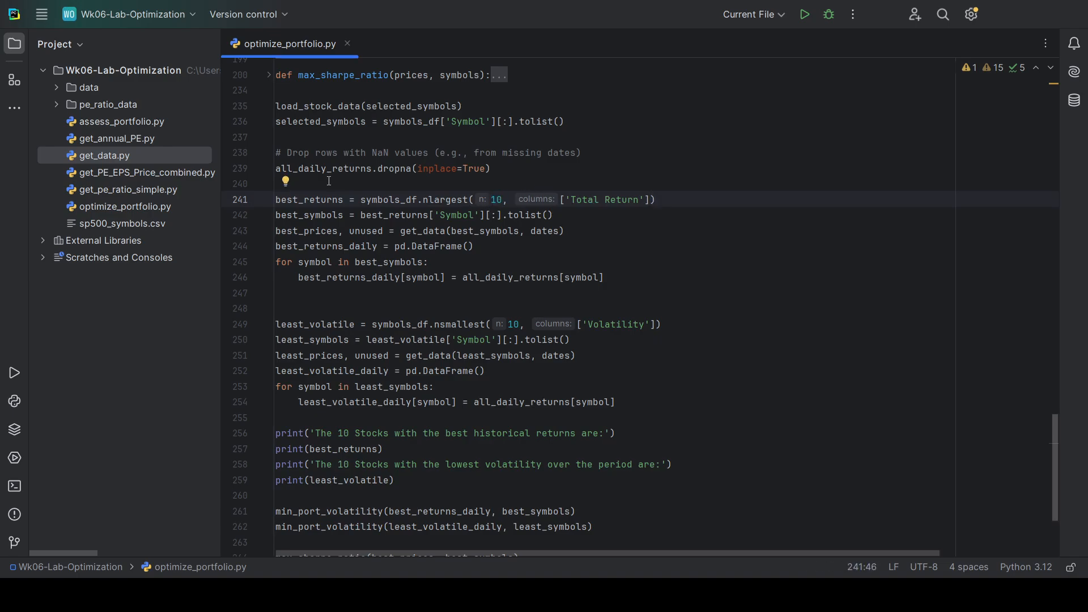
{"action": "left_click", "coordinate": [311, 200]}
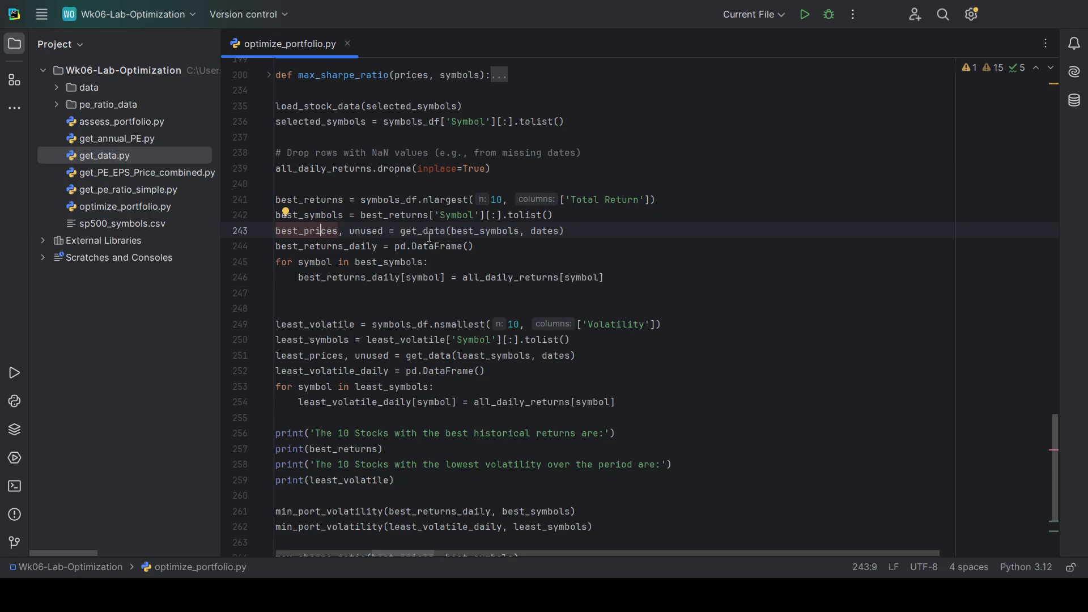
{"action": "left_click", "coordinate": [440, 230]}
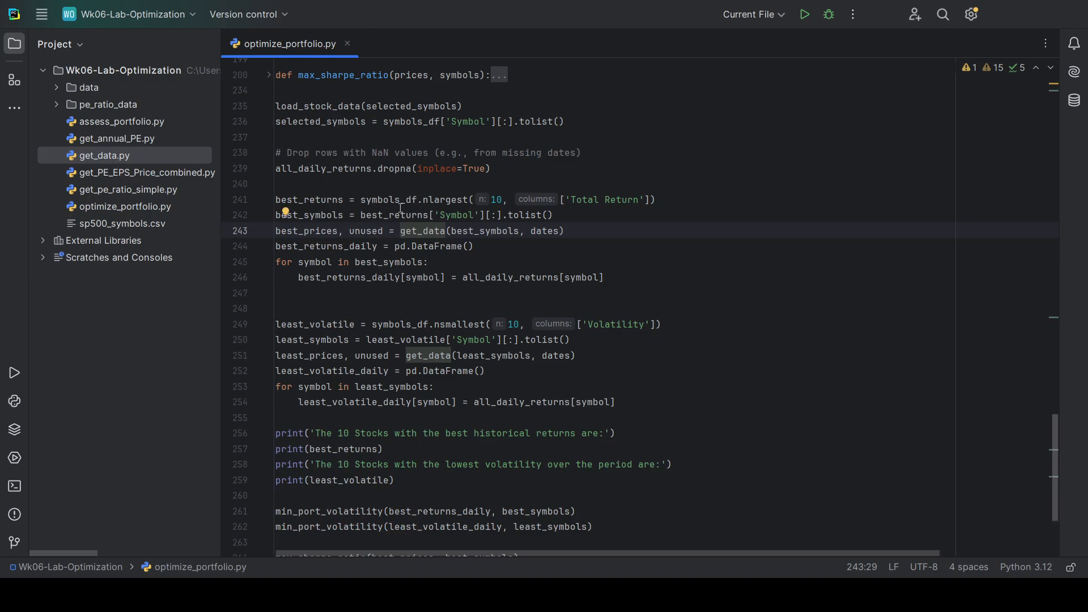
{"action": "left_click", "coordinate": [369, 230]}
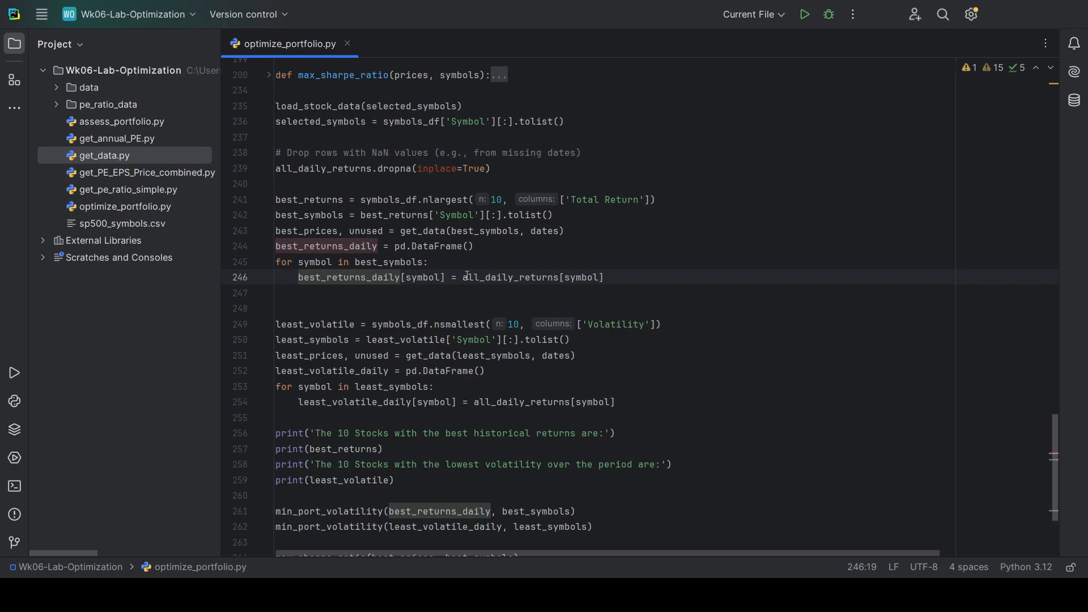
{"action": "double_click", "coordinate": [510, 277]}
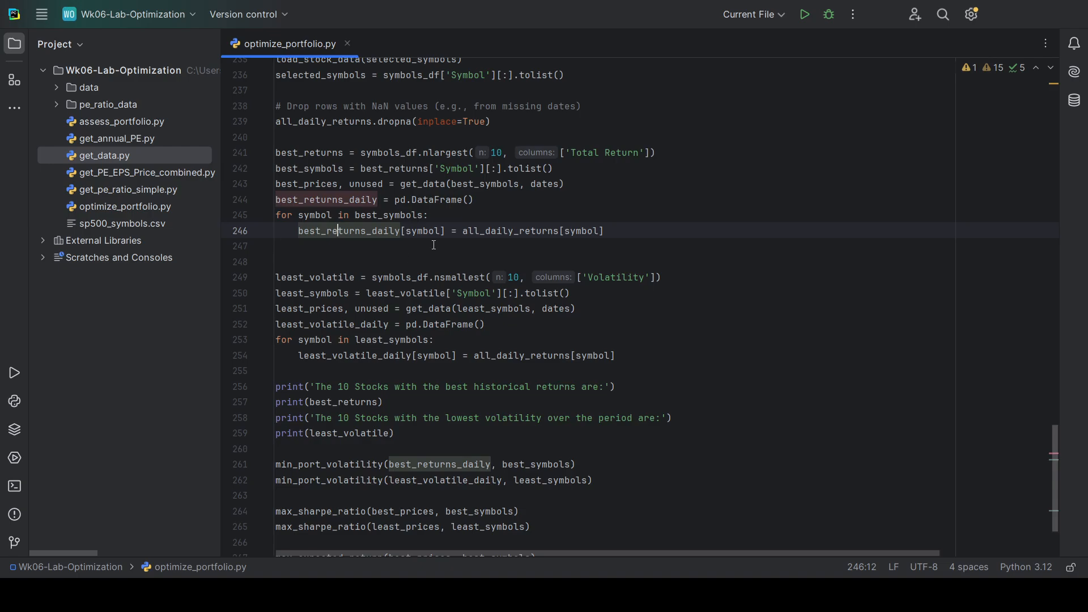
{"action": "left_click", "coordinate": [606, 231]}
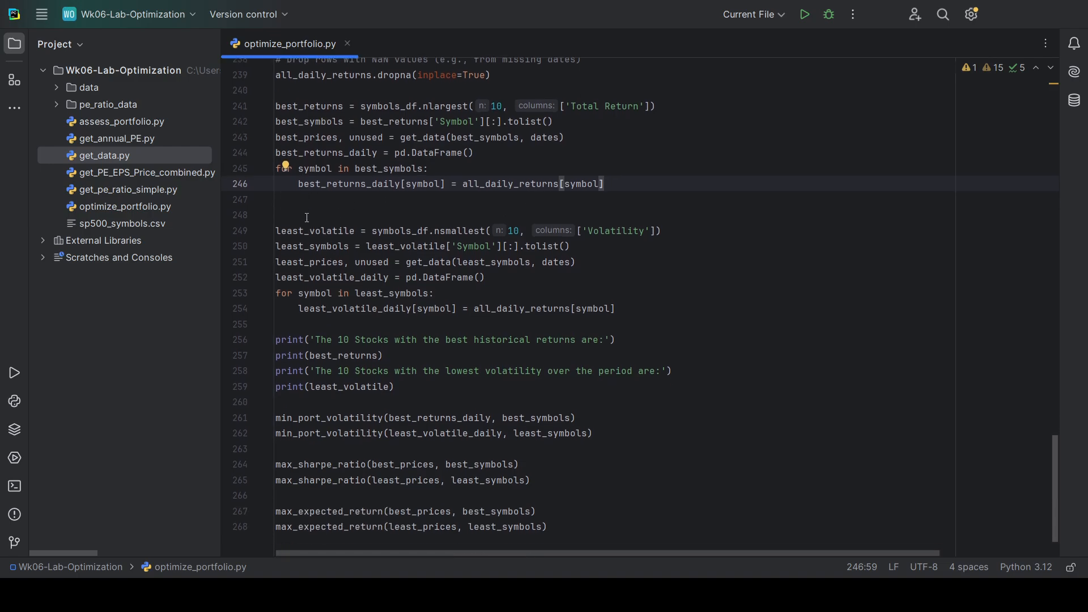
Highlight least_volatile and nsmallest, then return to the load_stock_data definition
{"action": "double_click", "coordinate": [313, 231]}
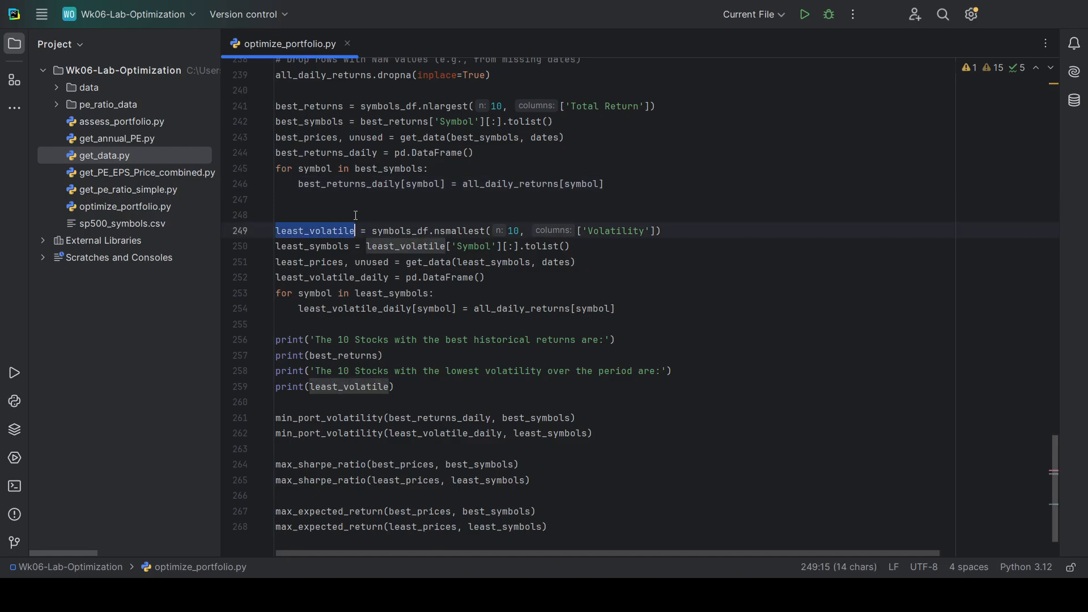
{"action": "left_click", "coordinate": [435, 230]}
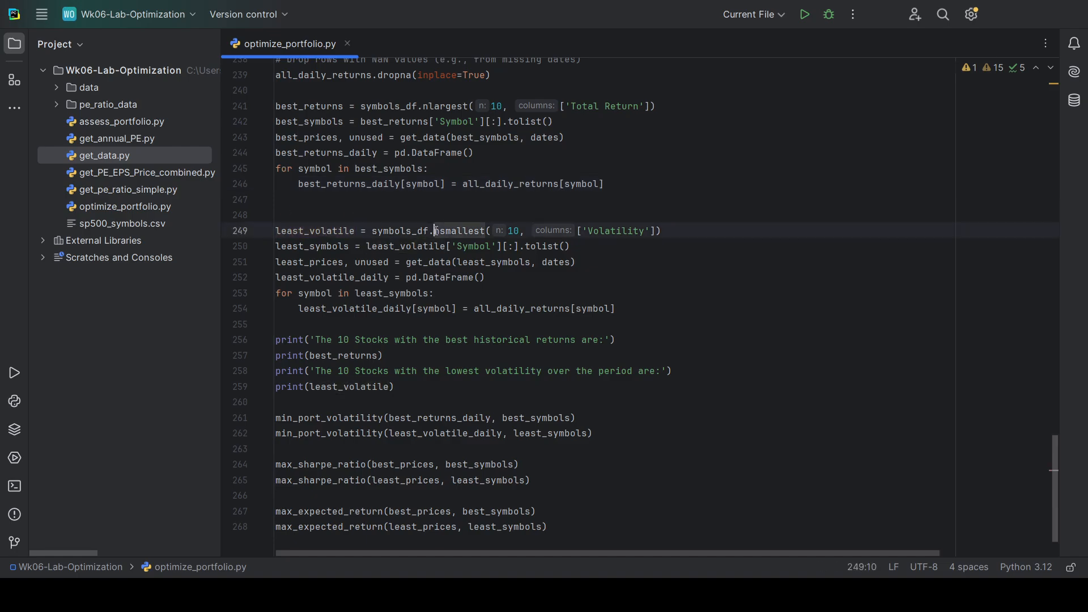
{"action": "double_click", "coordinate": [460, 231]}
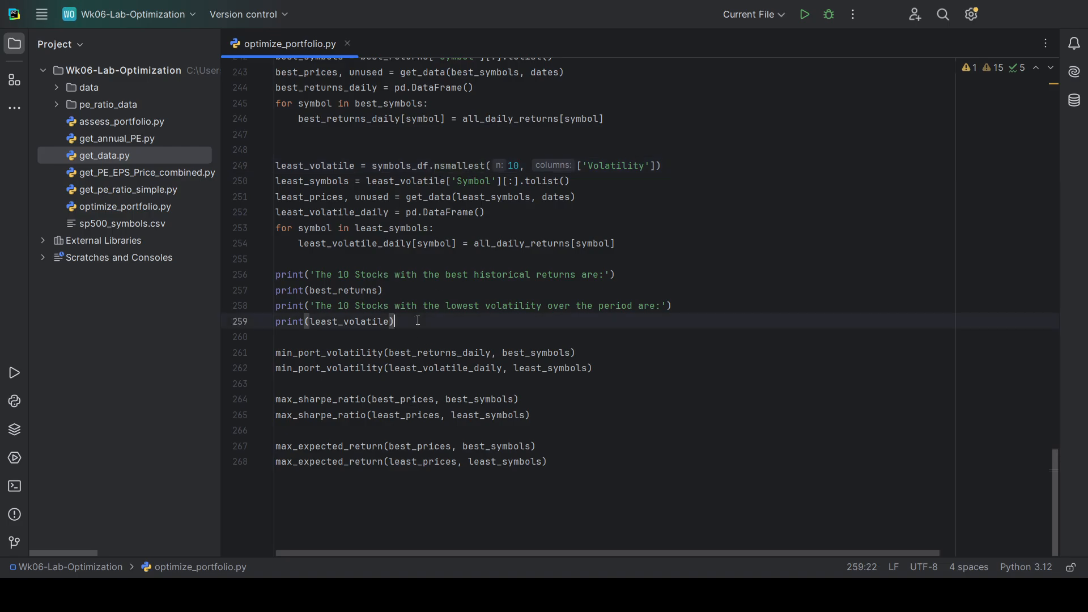
{"action": "mouse_move", "coordinate": [319, 367]}
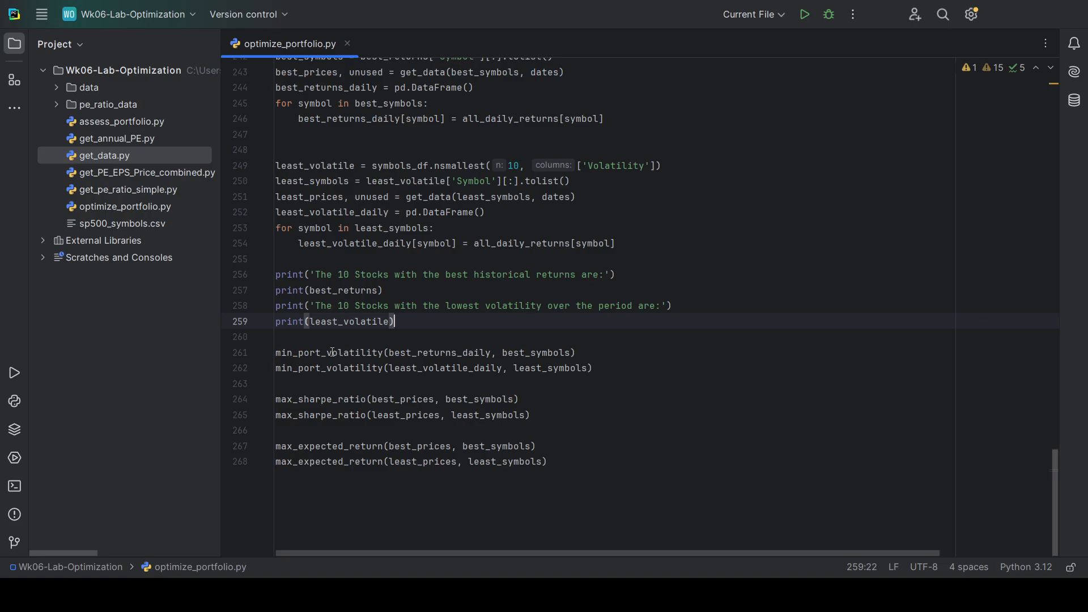
{"action": "left_click", "coordinate": [393, 352]}
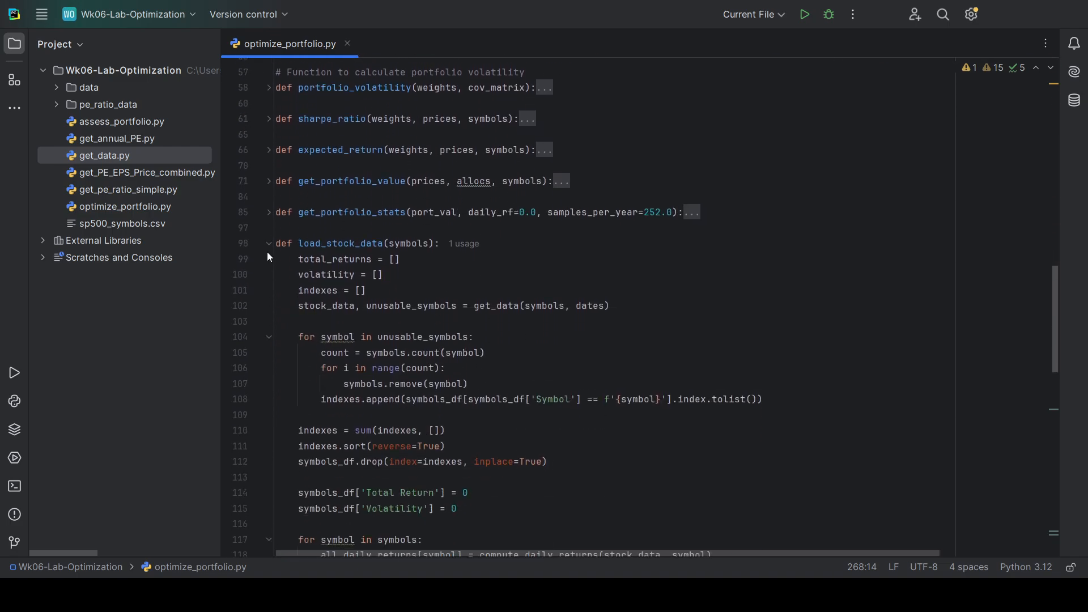
Fold load_stock_data and scroll through the optimization functions down to max_sharpe_ratio's body
{"action": "left_click", "coordinate": [268, 243]}
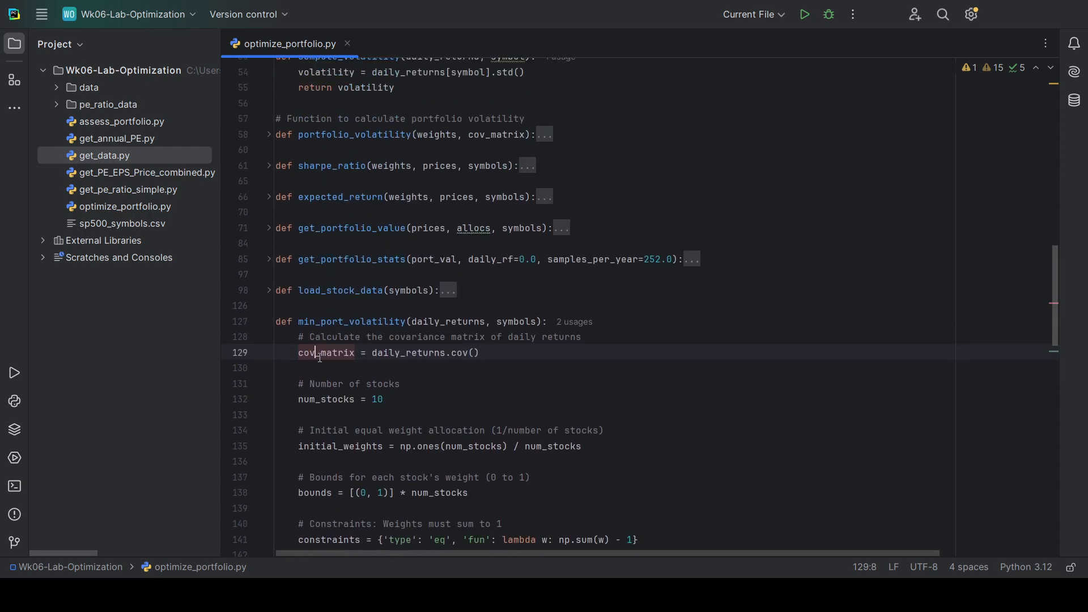
{"action": "scroll", "scroll_direction": "down", "scroll_amount": 3}
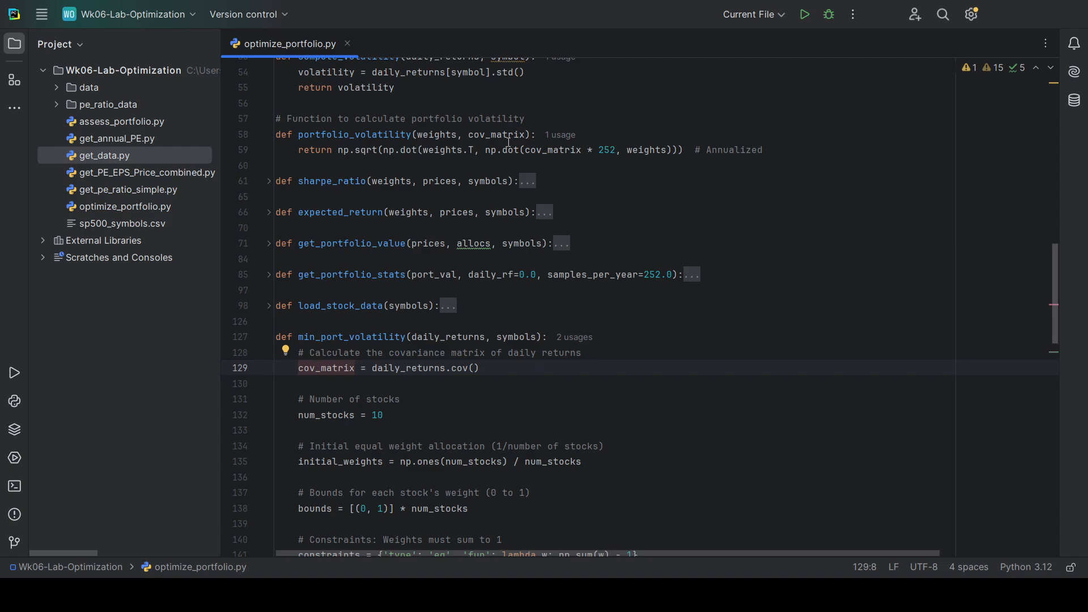
{"action": "scroll", "scroll_direction": "down", "scroll_amount": 3}
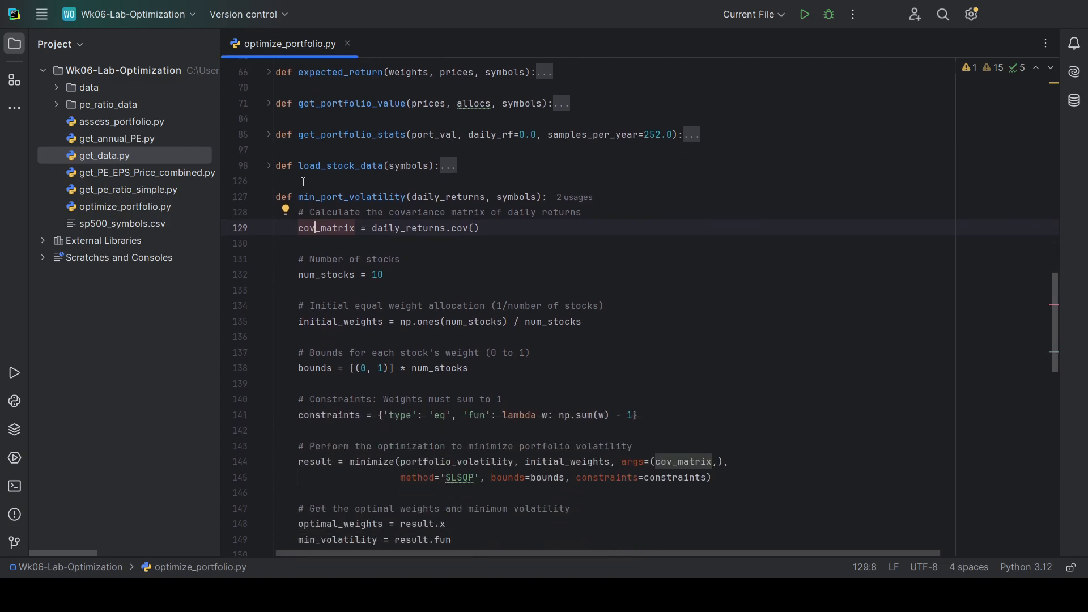
{"action": "scroll", "scroll_direction": "down", "scroll_amount": 3}
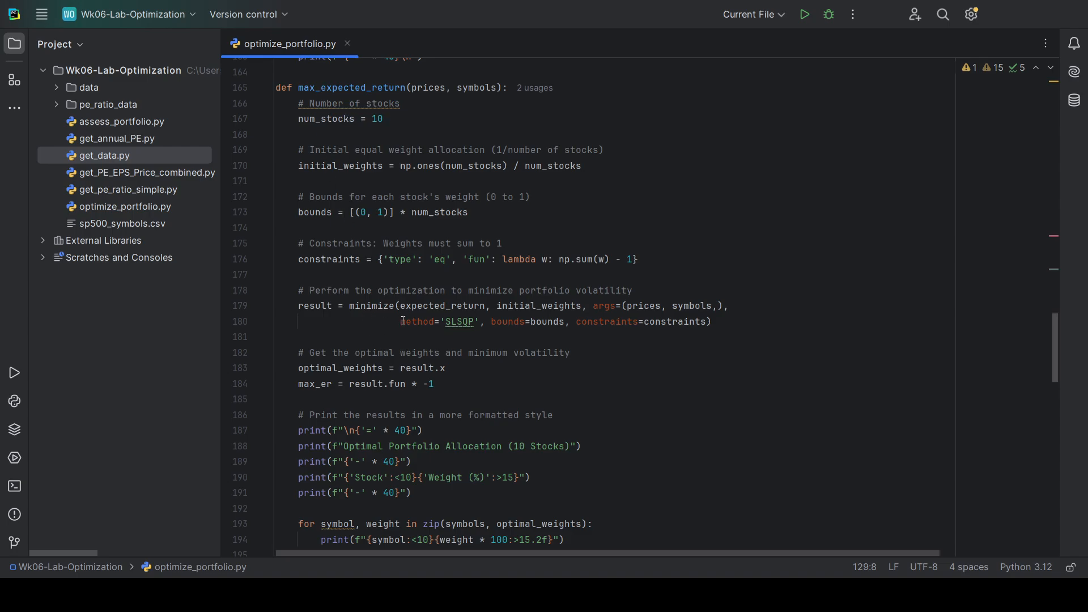
{"action": "scroll", "scroll_direction": "up", "scroll_amount": 3}
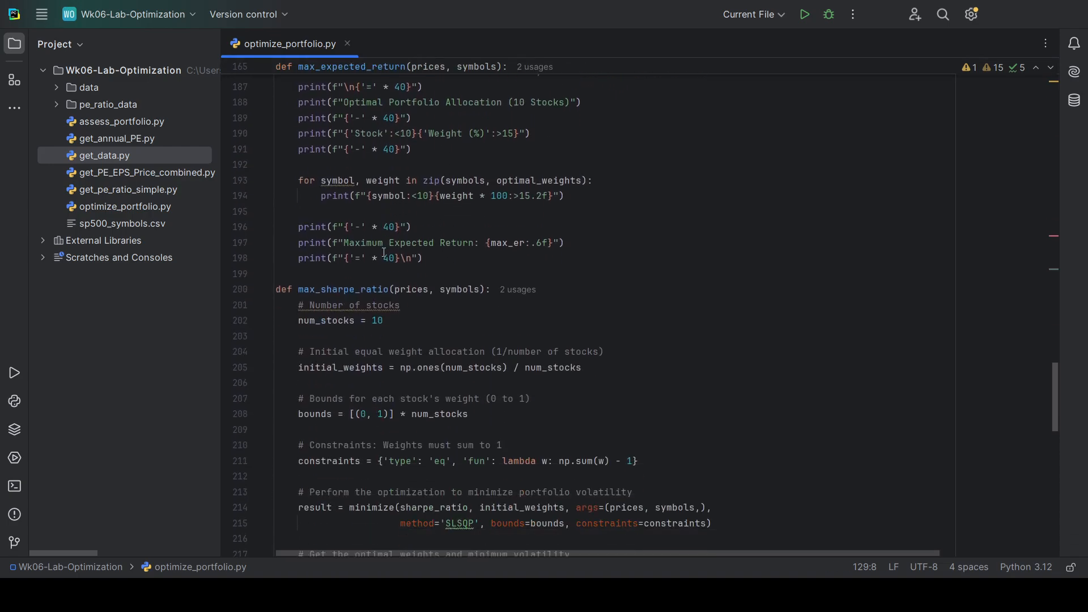
{"action": "scroll", "scroll_direction": "down", "scroll_amount": 3}
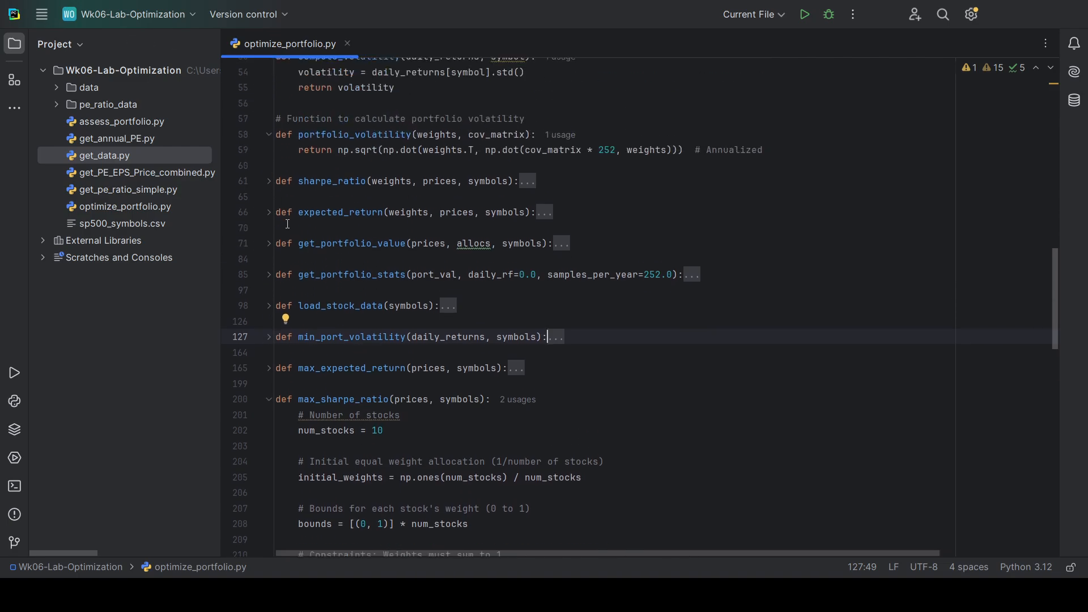
{"action": "left_click", "coordinate": [269, 243]}
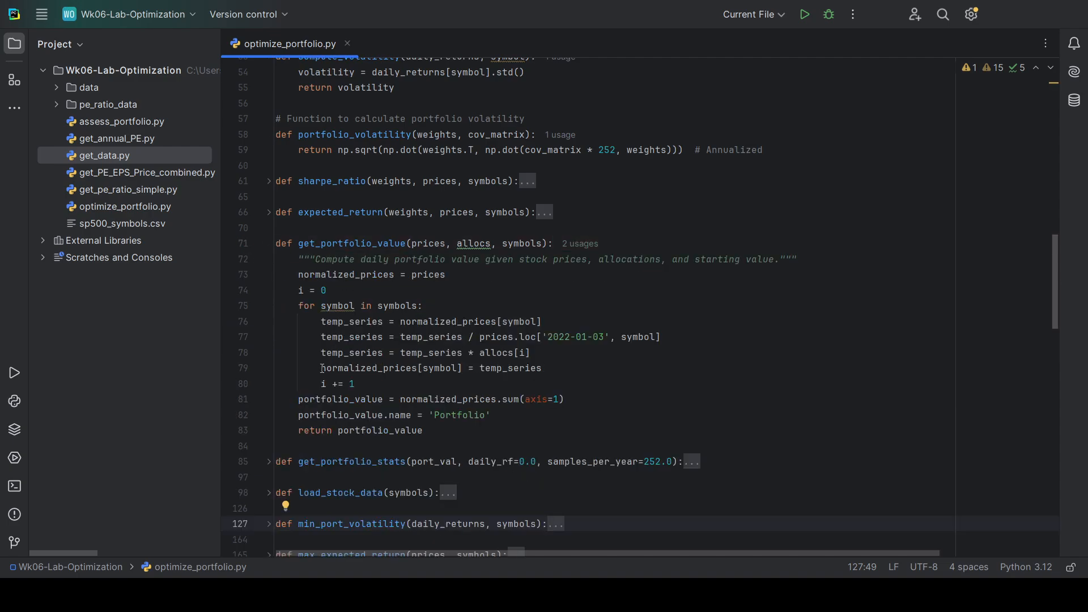
{"action": "scroll", "scroll_direction": "down", "scroll_amount": 3}
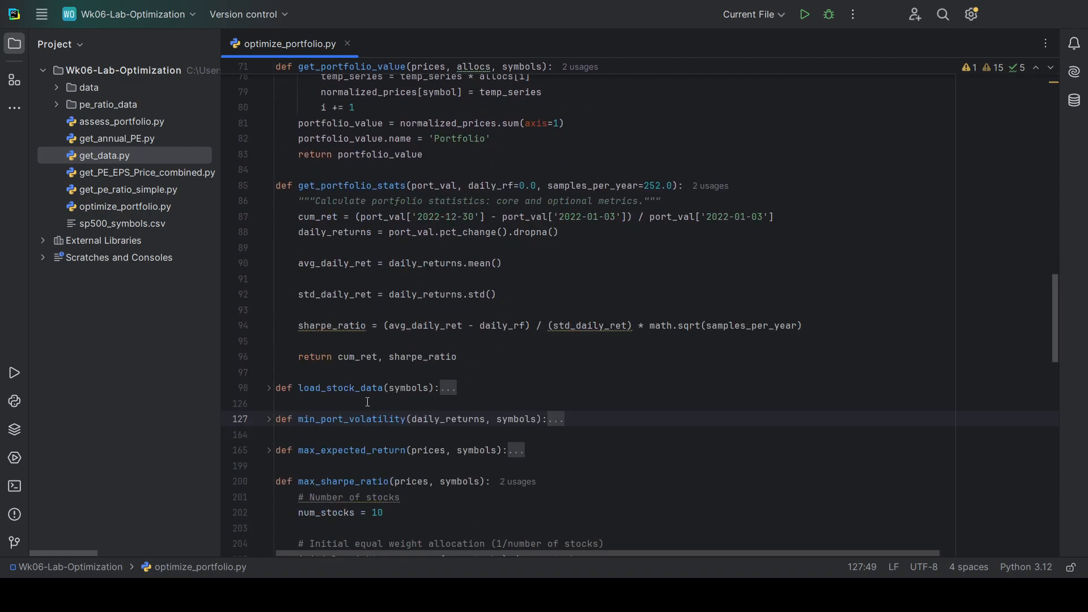
{"action": "double_click", "coordinate": [356, 352]}
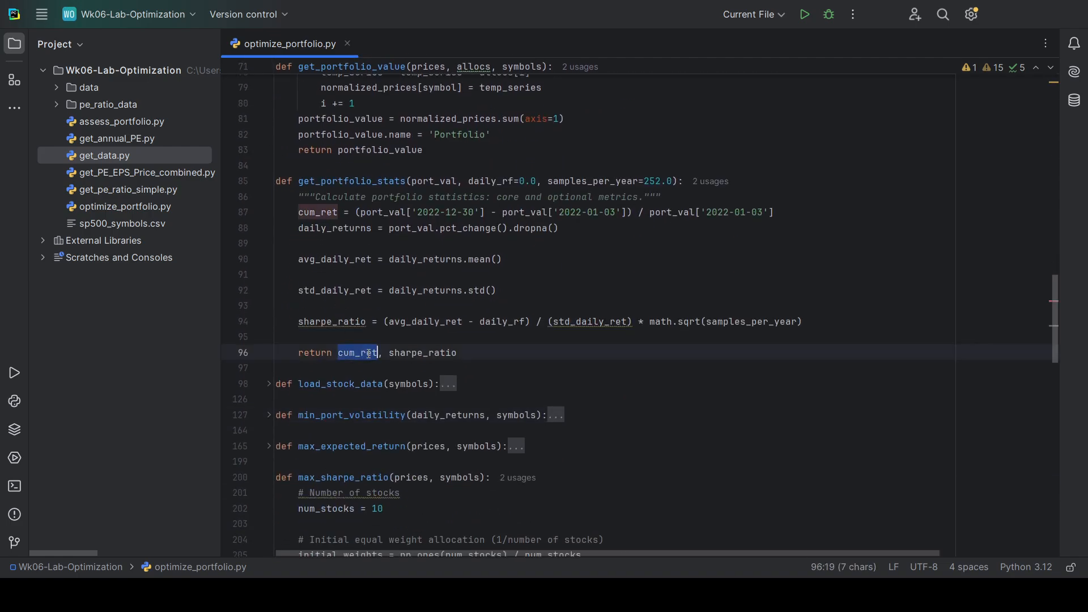
{"action": "left_click", "coordinate": [399, 321]}
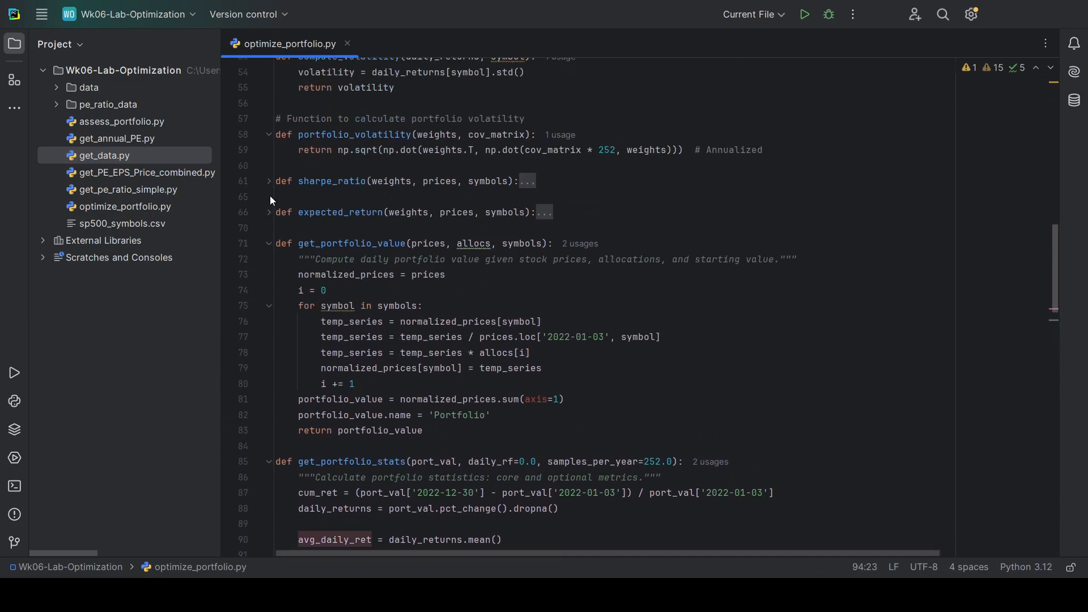
{"action": "left_click", "coordinate": [268, 181]}
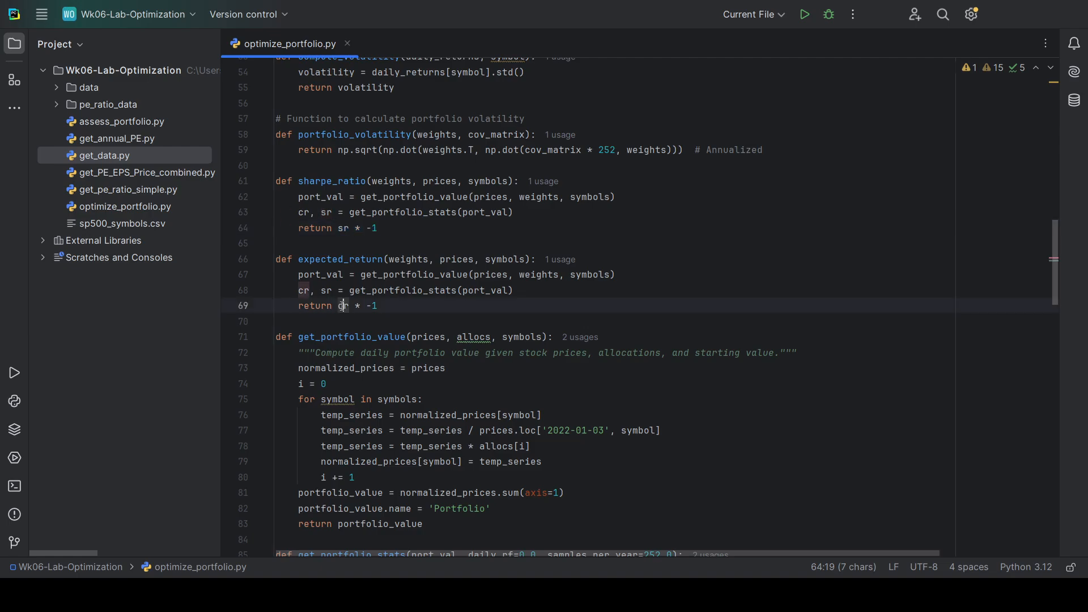
{"action": "left_click_drag", "start_coordinate": [337, 306], "coordinate": [380, 305]}
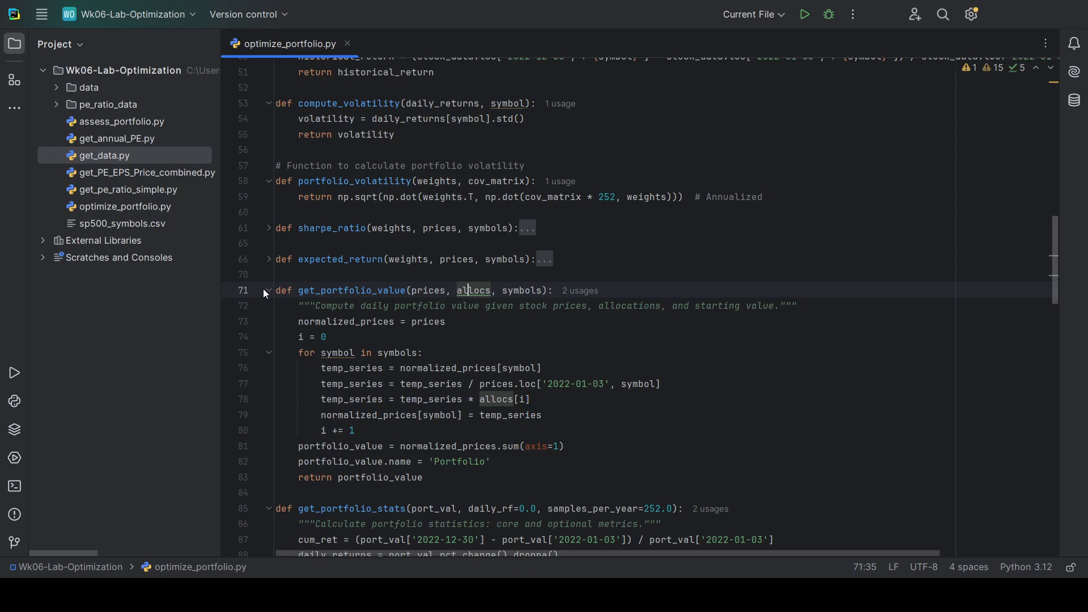
{"action": "left_click", "coordinate": [269, 290]}
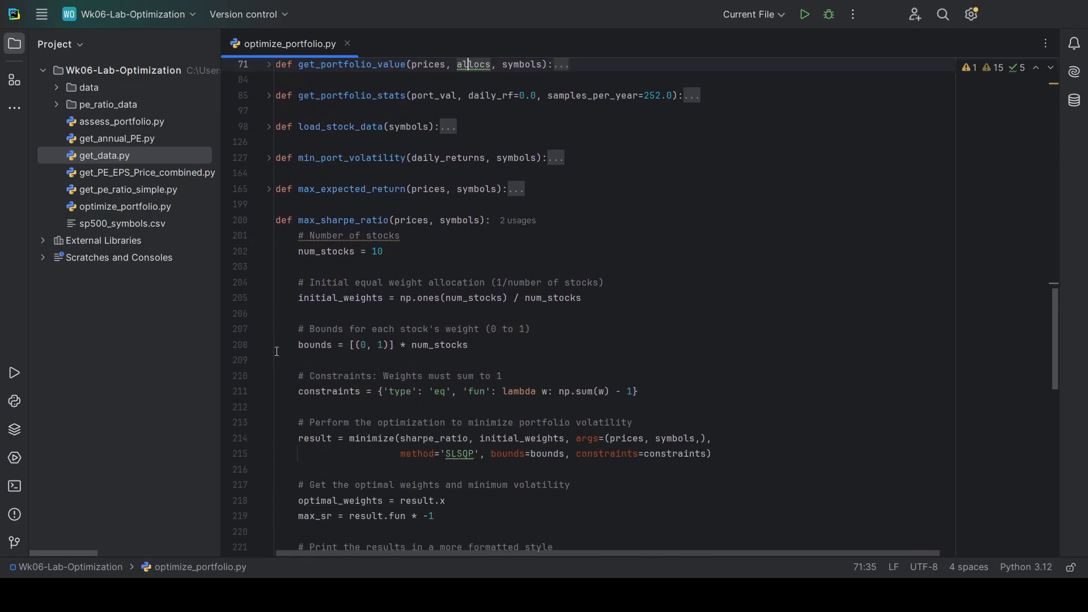
{"action": "scroll", "scroll_direction": "down", "scroll_amount": 3}
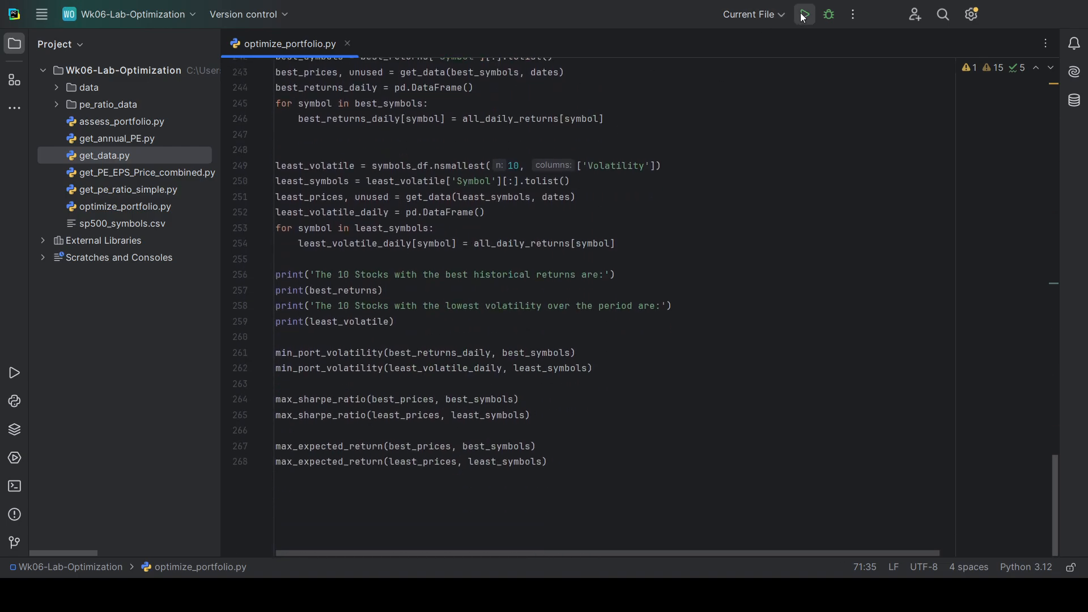
Run optimize_portfolio.py from the toolbar Run button
{"action": "left_click", "coordinate": [803, 14]}
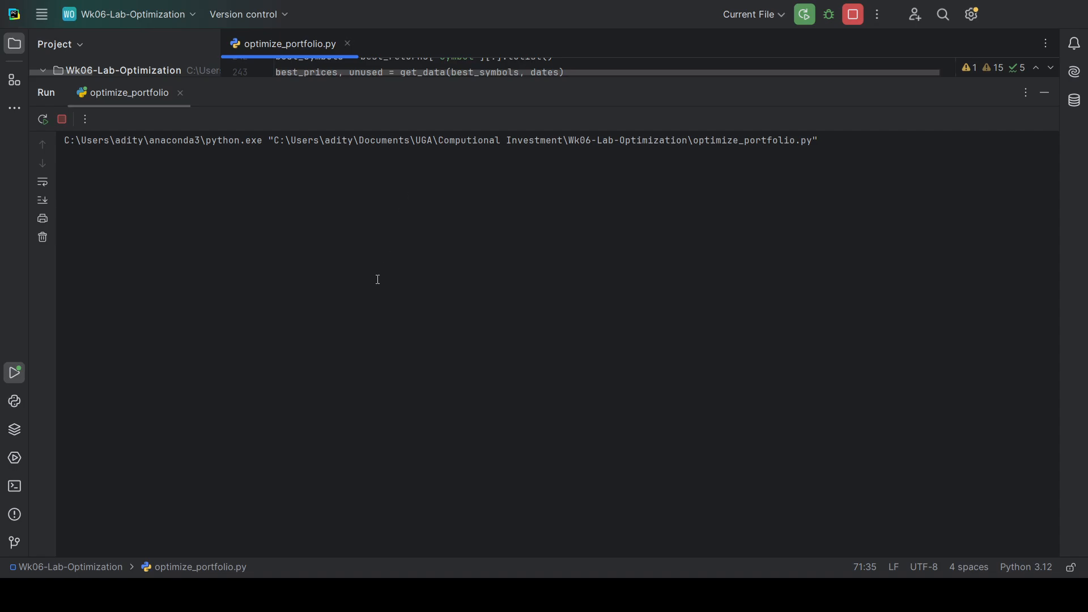
{"action": "mouse_move", "coordinate": [349, 306]}
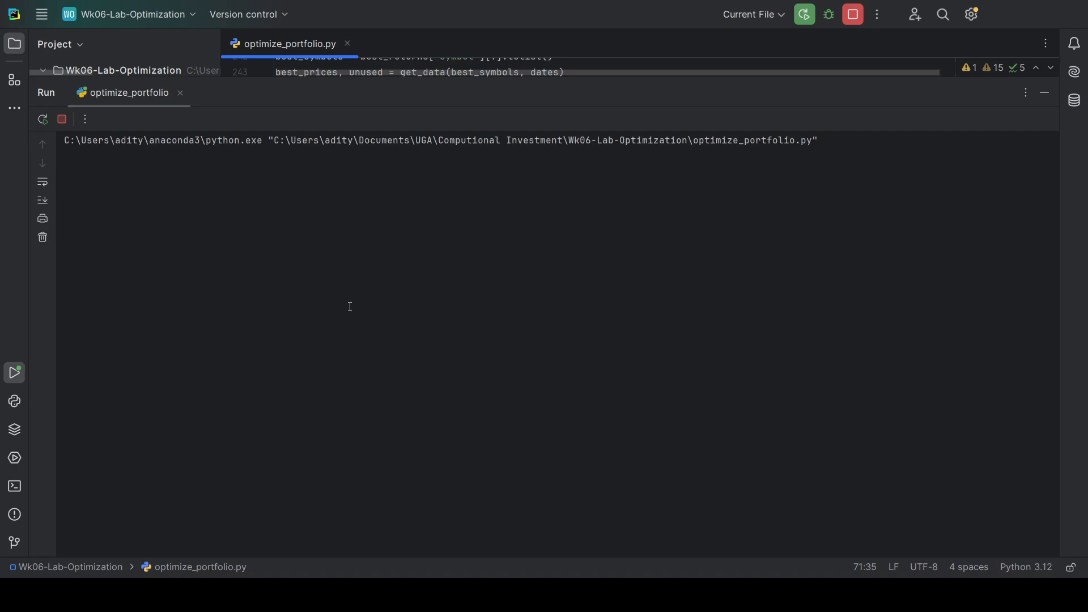
{"action": "mouse_move", "coordinate": [323, 268]}
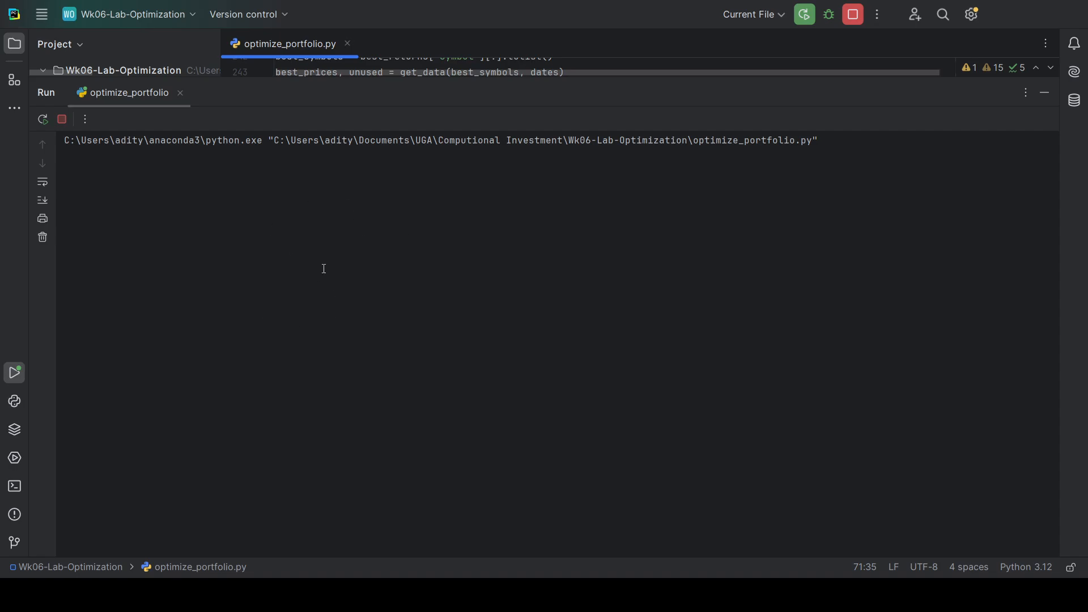
{"action": "mouse_move", "coordinate": [595, 251]}
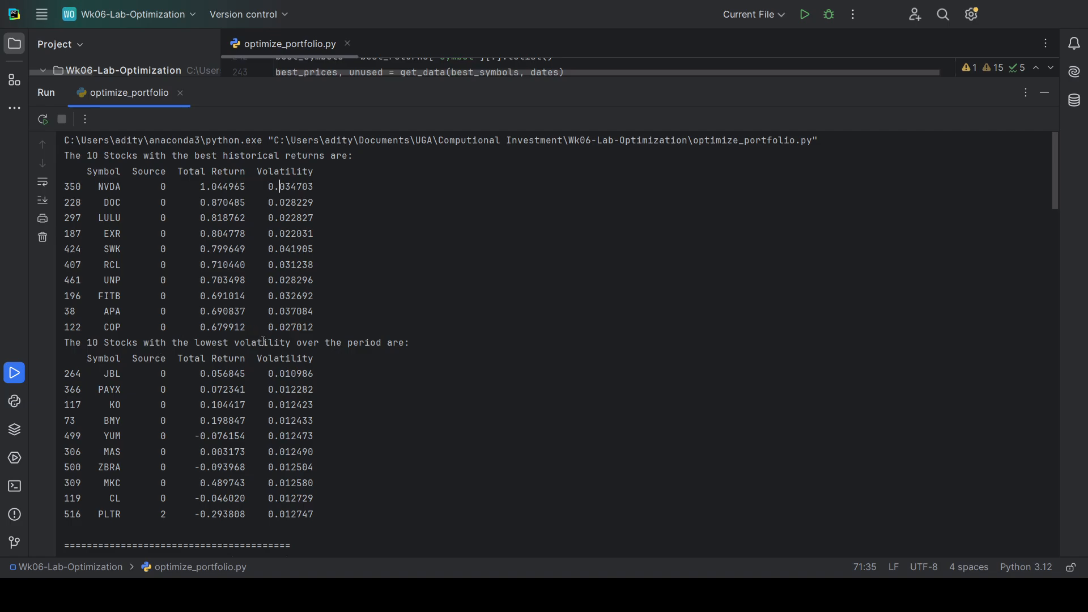
{"action": "mouse_move", "coordinate": [417, 340]}
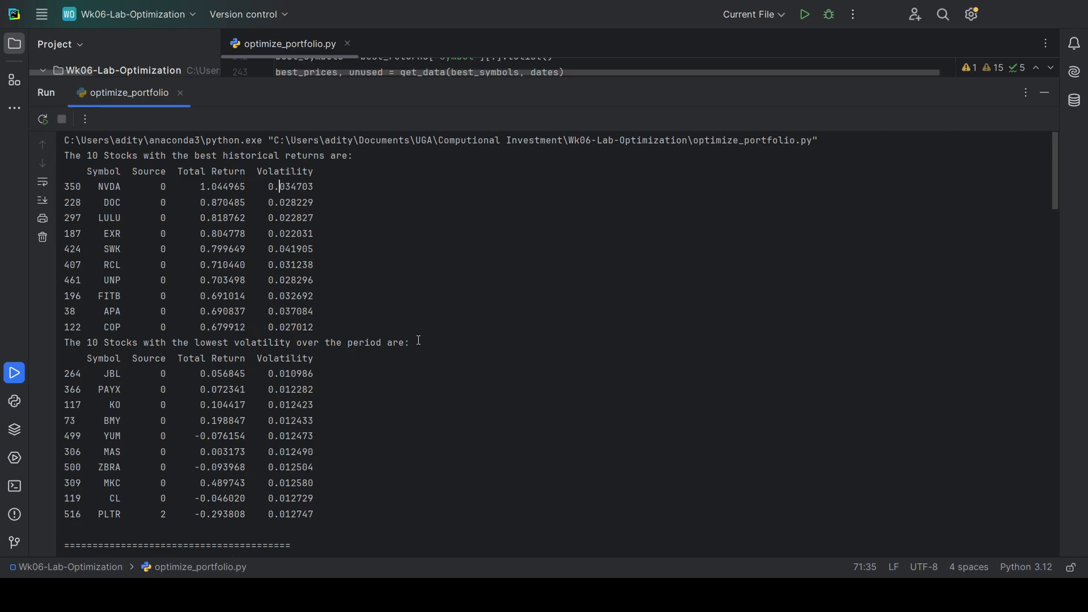
{"action": "scroll", "scroll_direction": "down", "scroll_amount": 3}
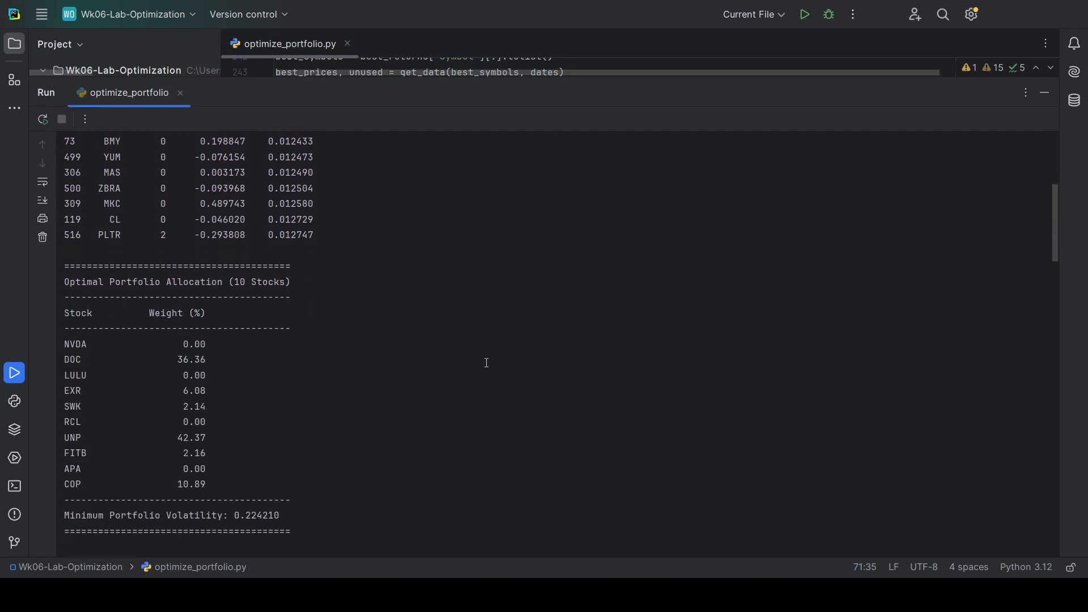
{"action": "scroll", "scroll_direction": "down", "scroll_amount": 3}
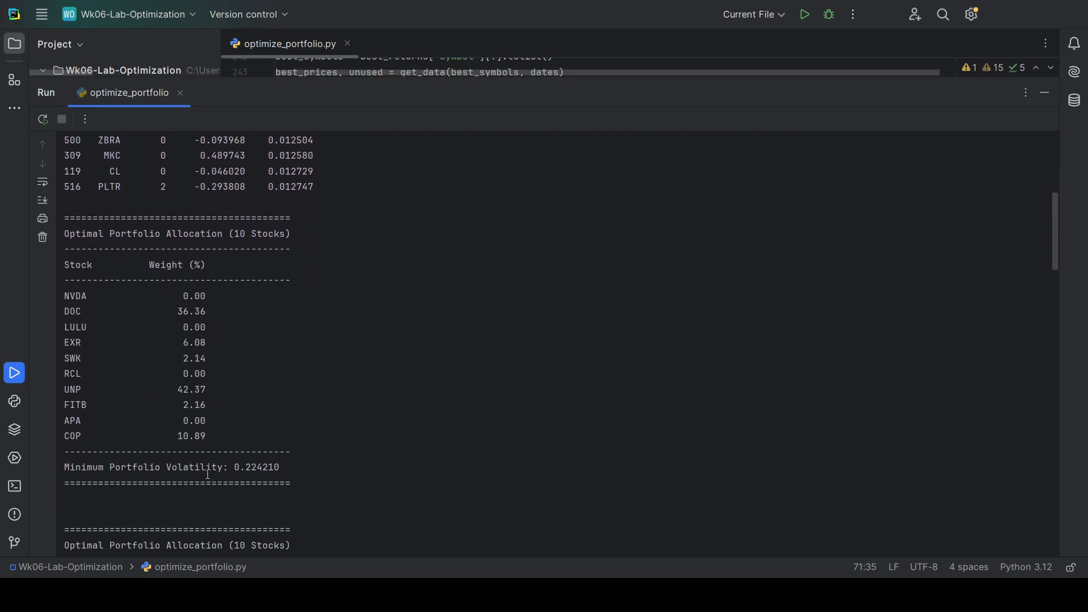
{"action": "scroll", "scroll_direction": "down", "scroll_amount": 3}
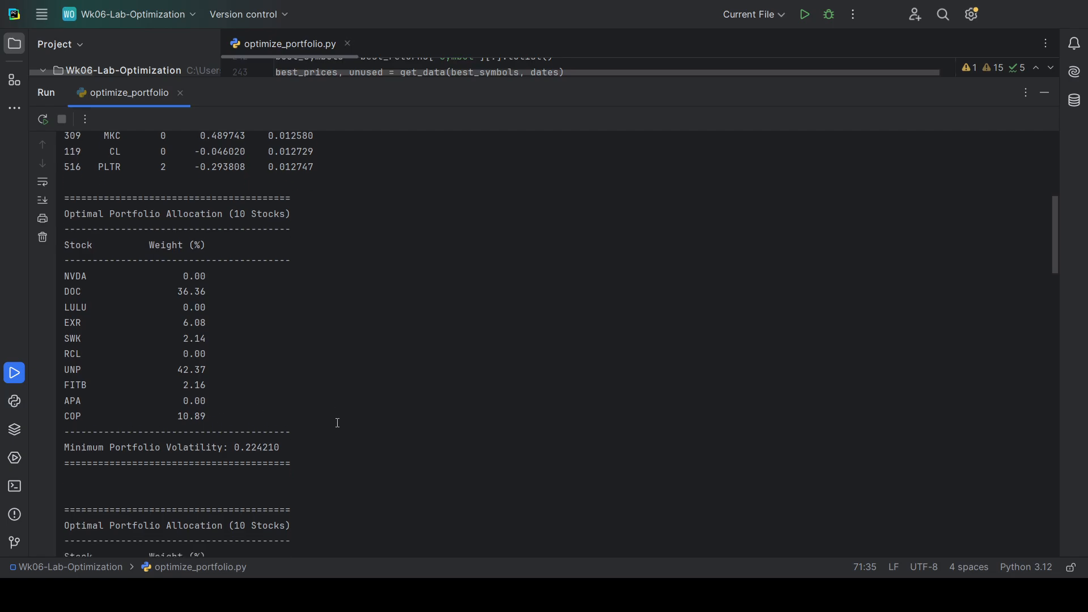
{"action": "scroll", "scroll_direction": "down", "scroll_amount": 3}
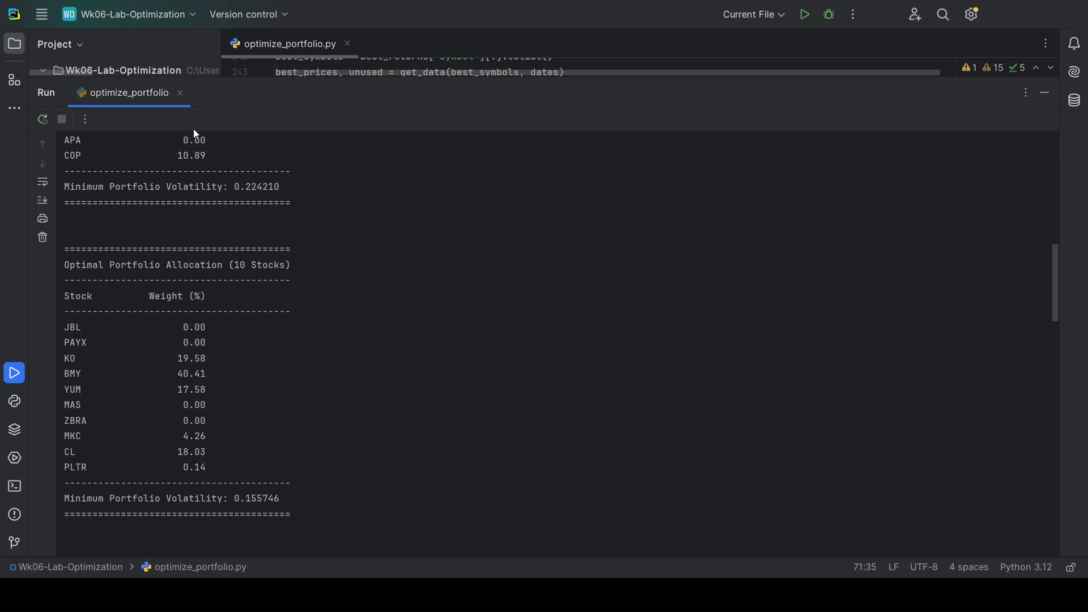
{"action": "scroll", "scroll_direction": "down", "scroll_amount": 3}
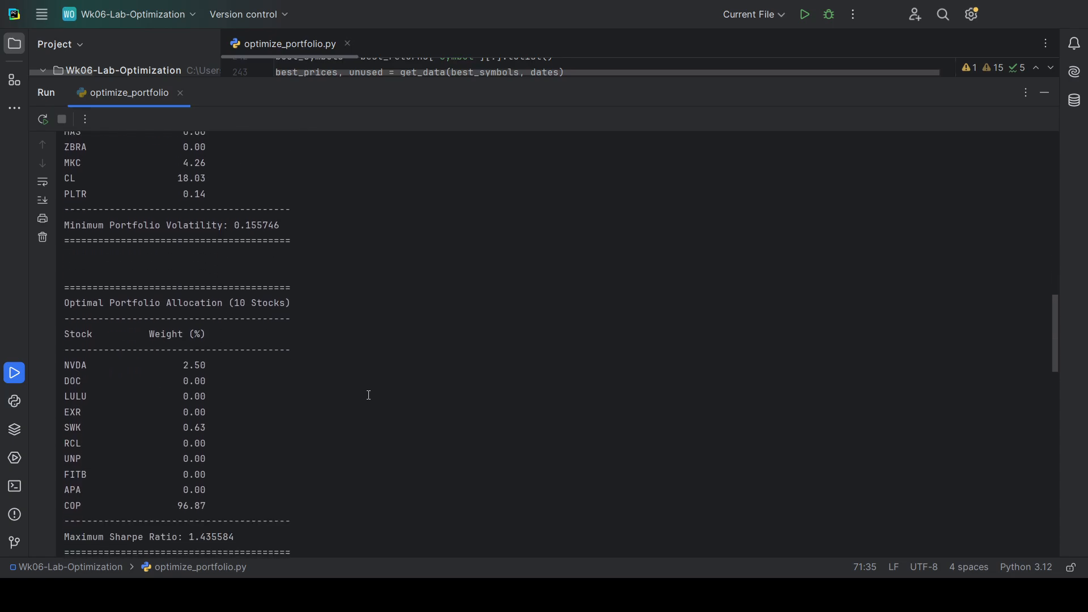
{"action": "scroll", "scroll_direction": "down", "scroll_amount": 3}
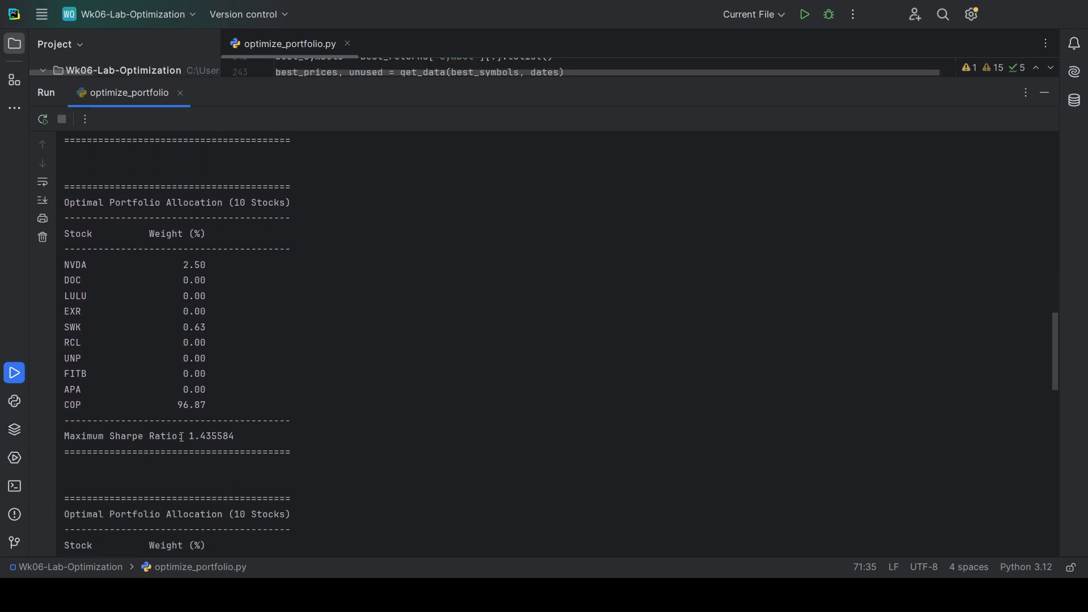
{"action": "scroll", "scroll_direction": "down", "scroll_amount": 3}
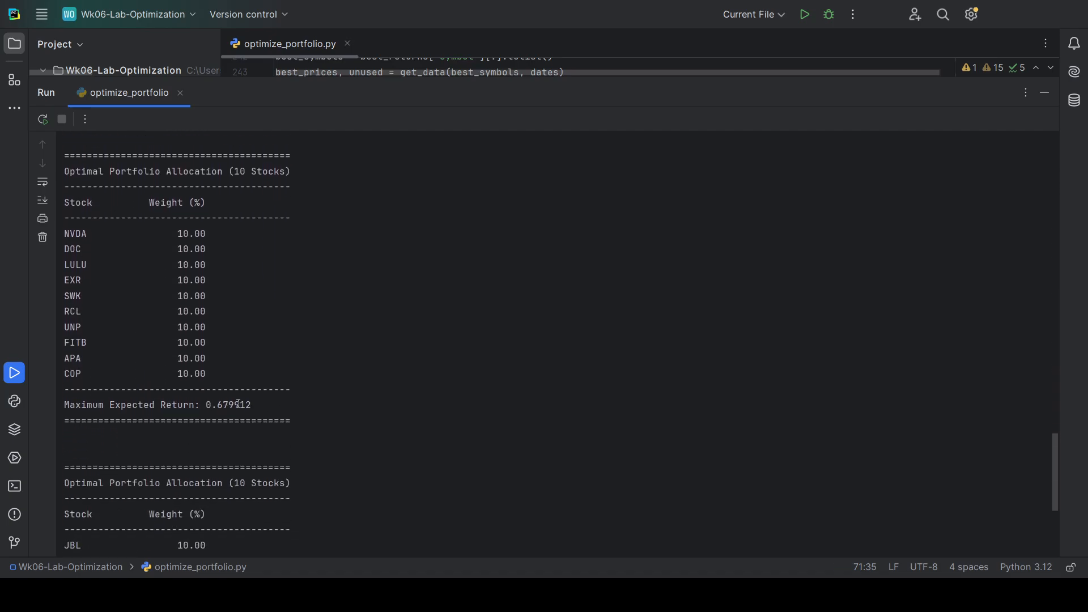
{"action": "mouse_move", "coordinate": [319, 368]}
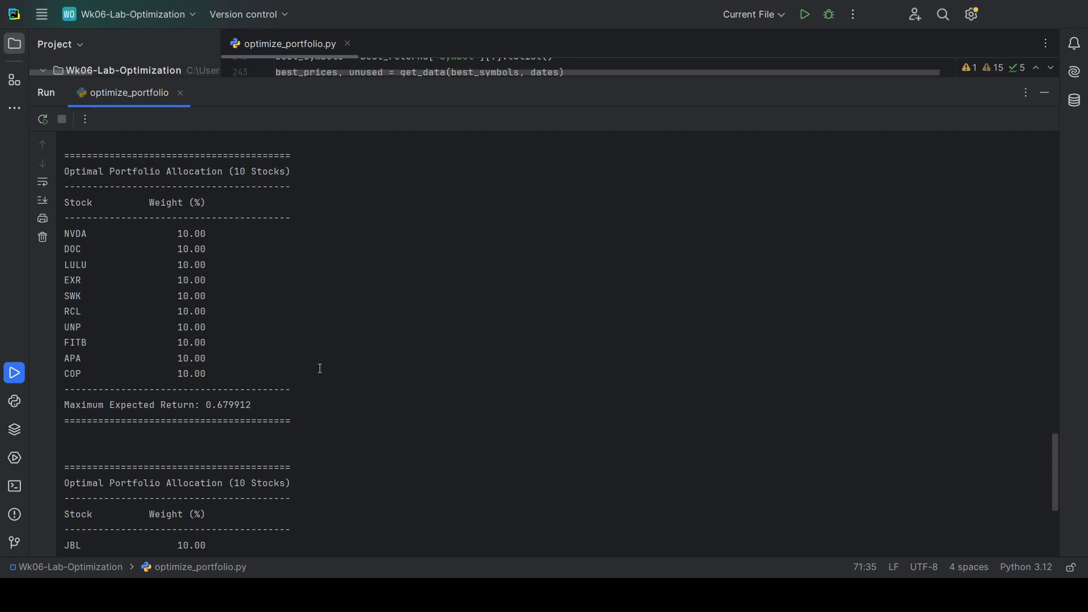